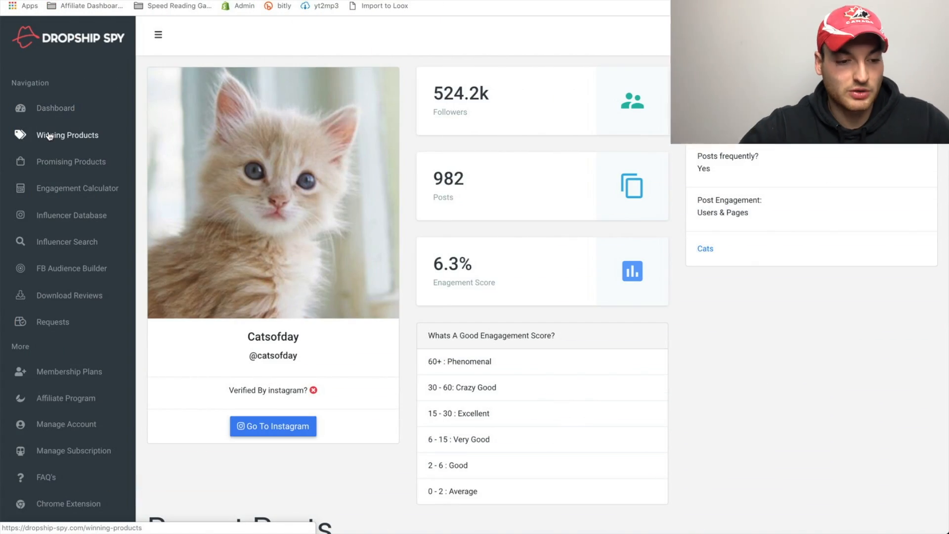
Step: Switch from the Catsofday profile to the Winning Products list and browse the product cards
{"action": "left_click", "coordinate": [67, 135]}
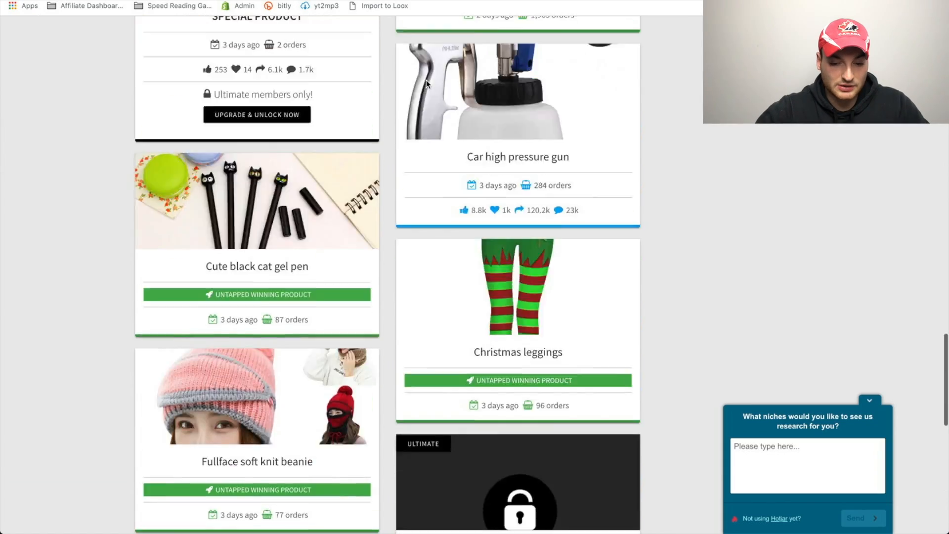
{"action": "scroll", "scroll_direction": "up", "scroll_amount": 3}
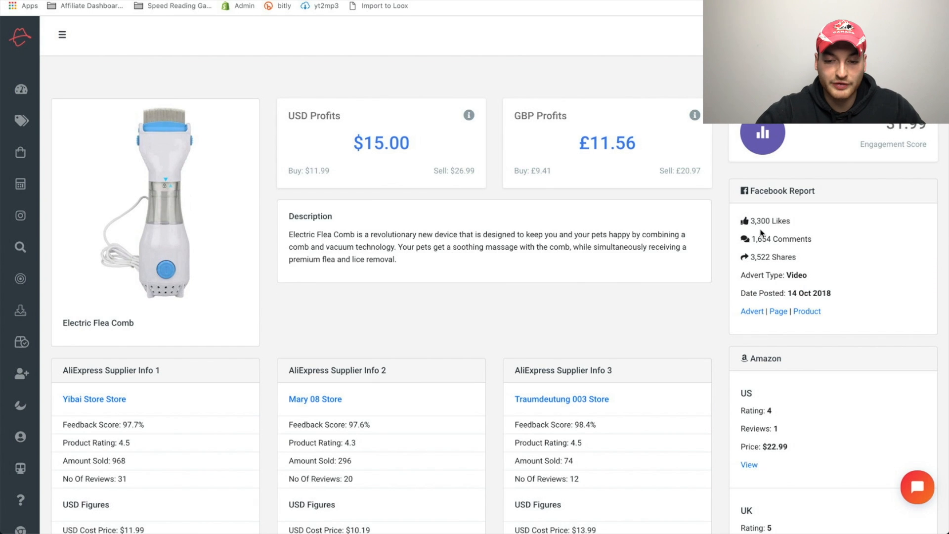
{"action": "mouse_move", "coordinate": [806, 312]}
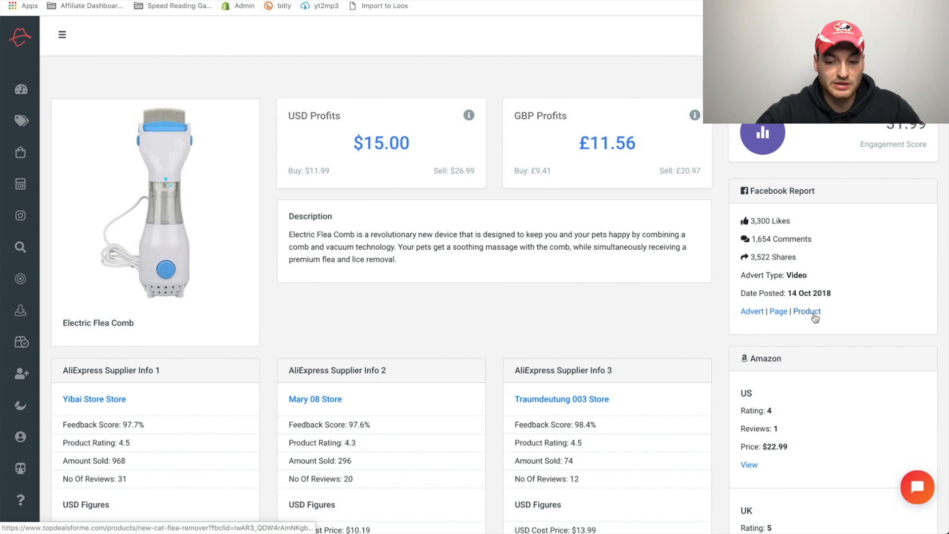
Step: Review the Electric Flea Comb report's supplier info, Facebook advert text and targeting niches
{"action": "scroll", "scroll_direction": "down", "scroll_amount": 3}
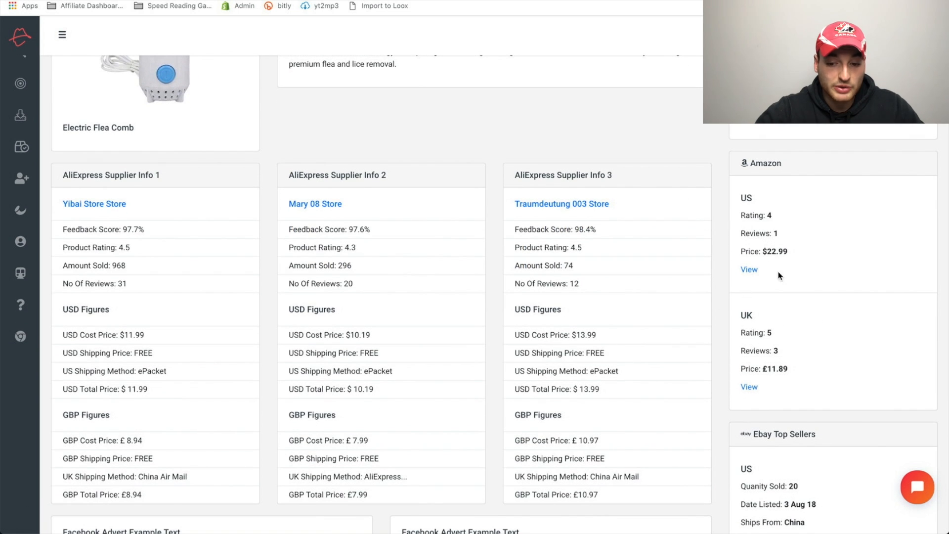
{"action": "mouse_move", "coordinate": [753, 319]}
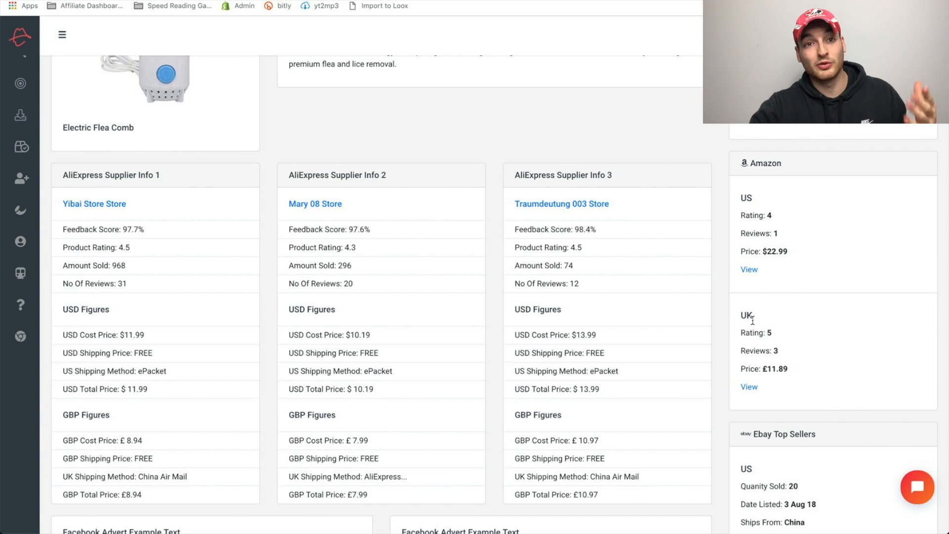
{"action": "mouse_move", "coordinate": [473, 296]}
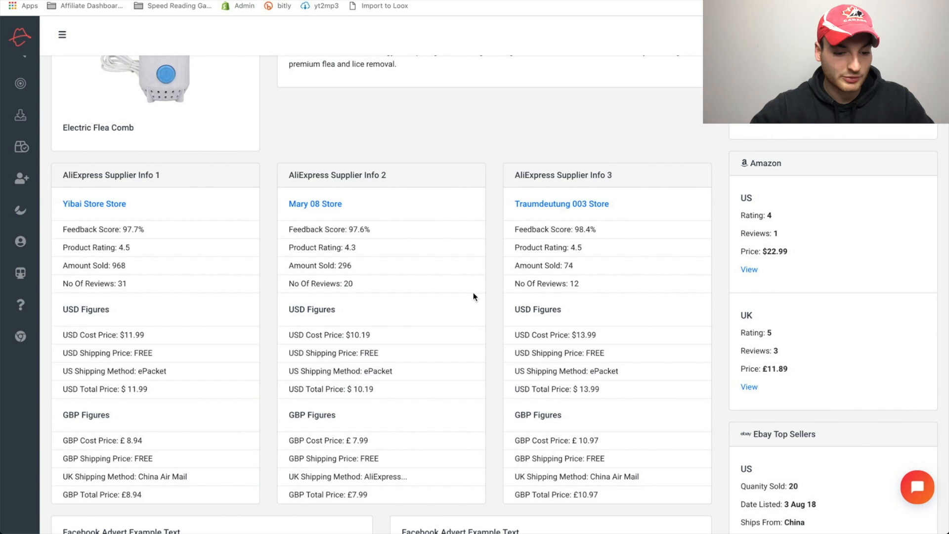
{"action": "scroll", "scroll_direction": "down", "scroll_amount": 3}
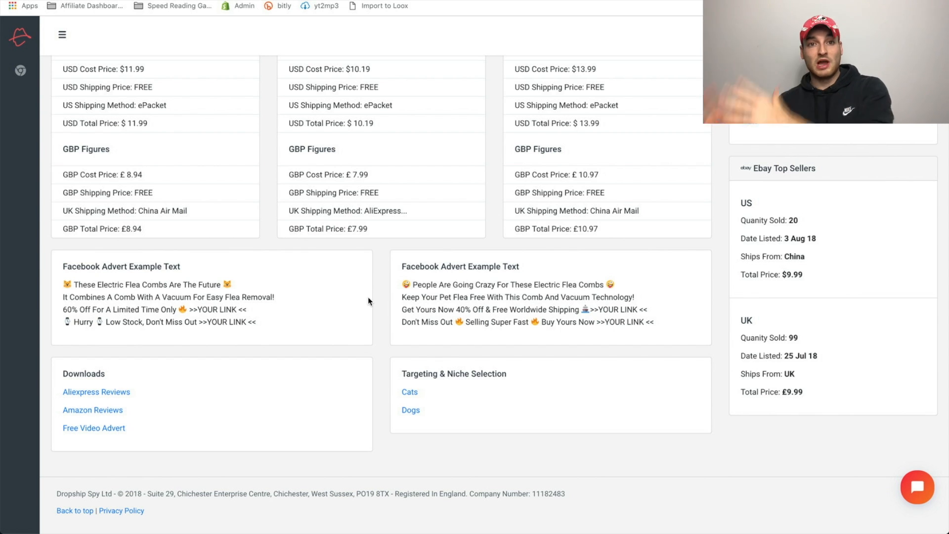
{"action": "mouse_move", "coordinate": [646, 354]}
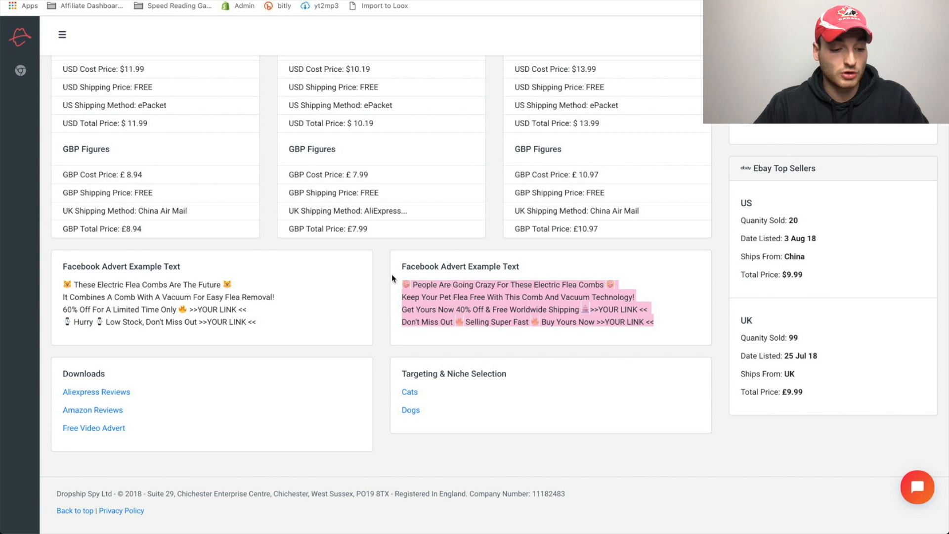
{"action": "mouse_move", "coordinate": [93, 409]}
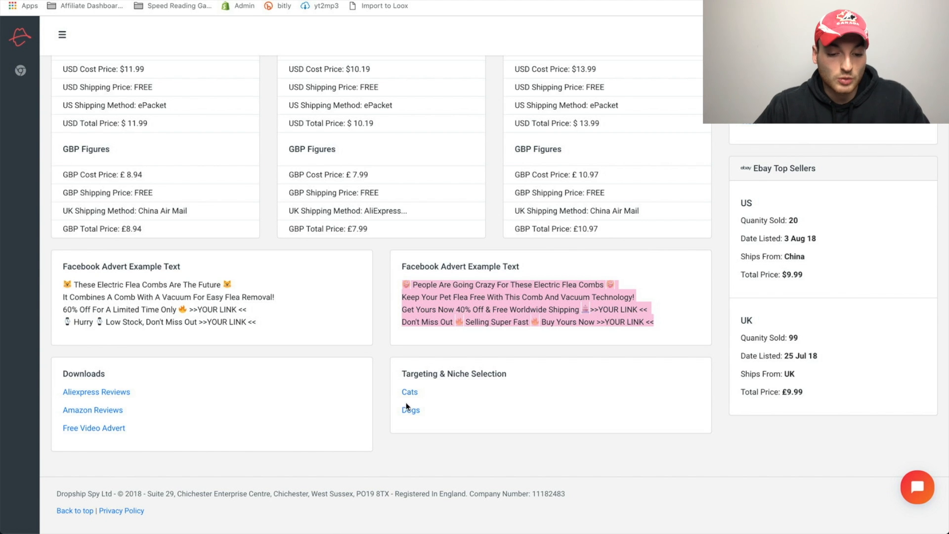
{"action": "mouse_move", "coordinate": [409, 392]}
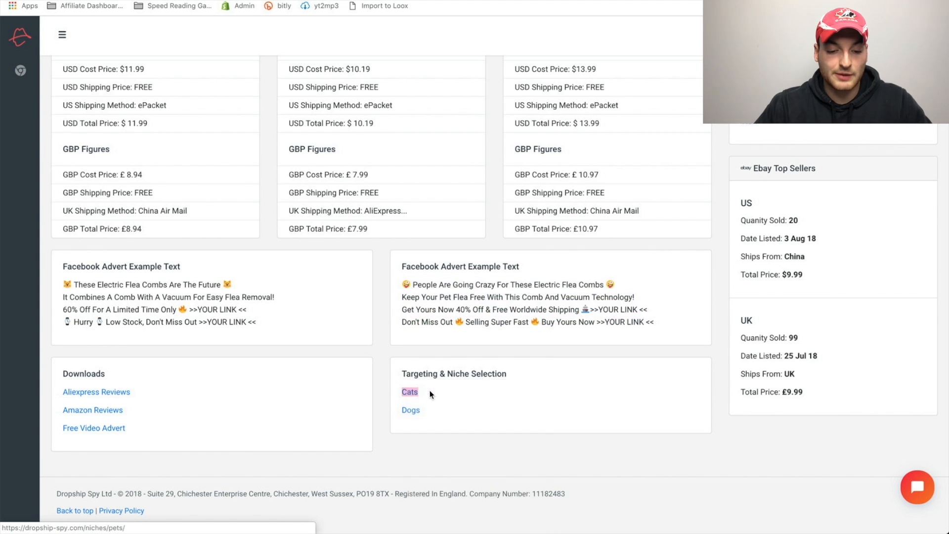
Step: Bring up the Facebook targeting suggestions for the Cats niche
{"action": "left_click", "coordinate": [409, 391]}
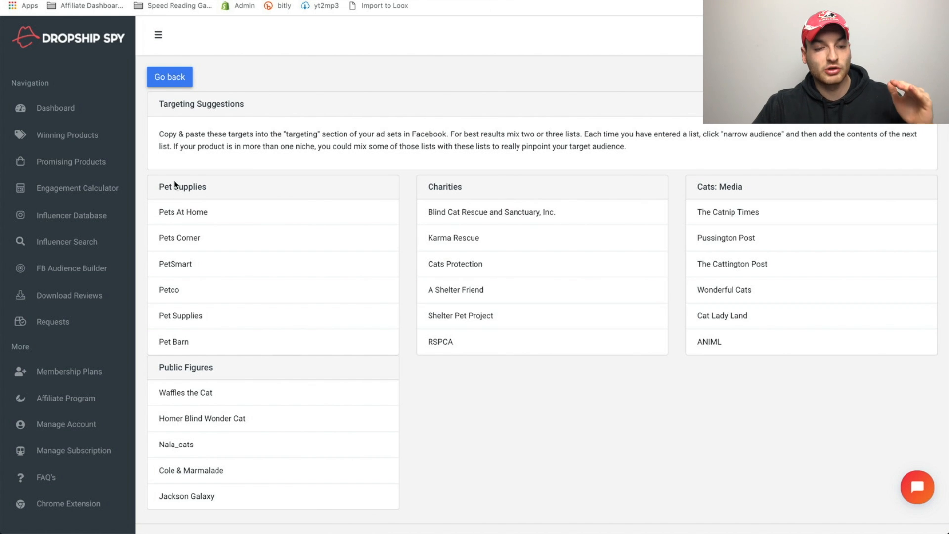
{"action": "mouse_move", "coordinate": [164, 239]}
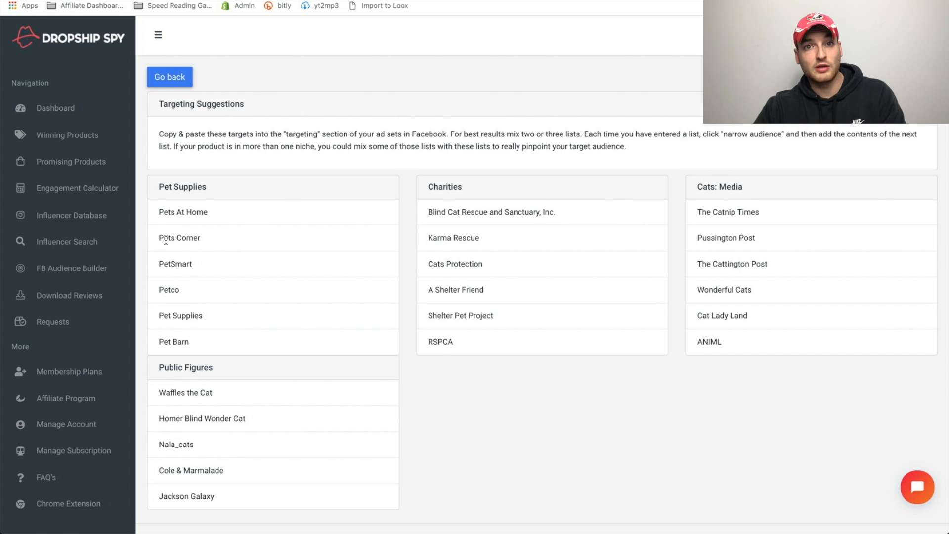
{"action": "mouse_move", "coordinate": [455, 194]}
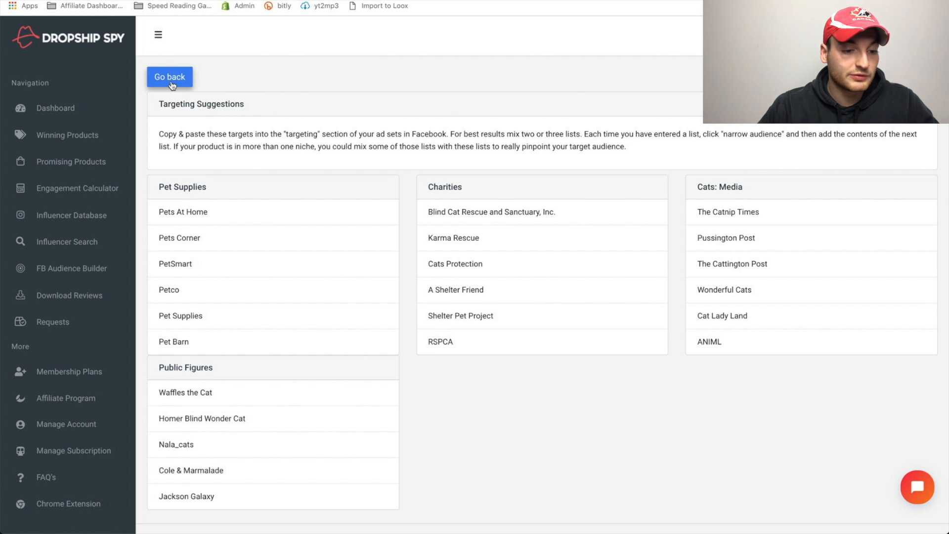
{"action": "mouse_move", "coordinate": [70, 161]}
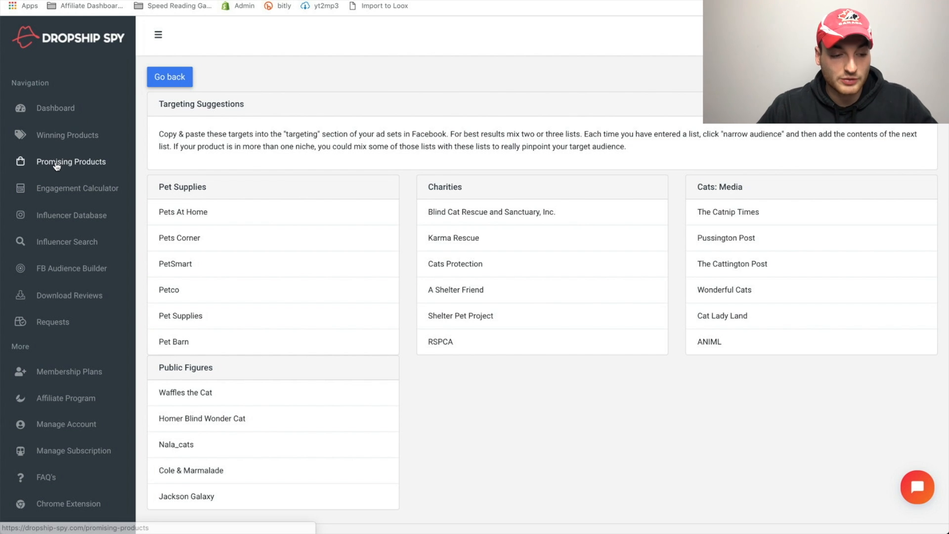
Step: View the Snowflake Tool promising product, then return to the full Promising Products grid
{"action": "left_click", "coordinate": [169, 76]}
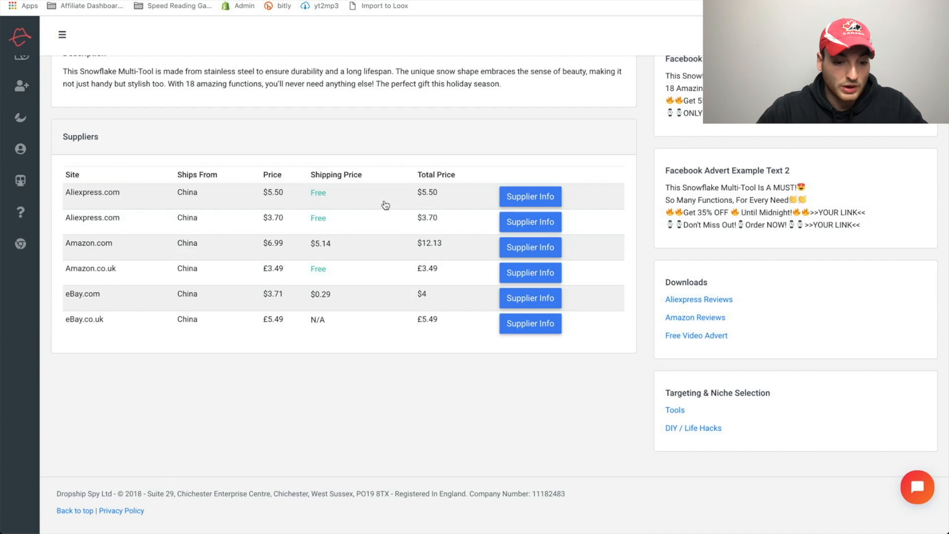
{"action": "scroll", "scroll_direction": "up", "scroll_amount": 3}
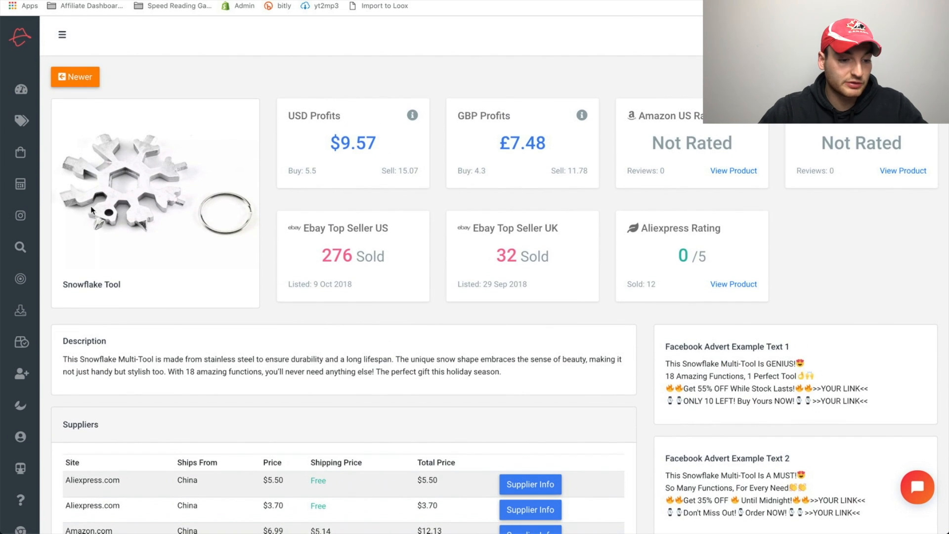
{"action": "mouse_move", "coordinate": [19, 152]}
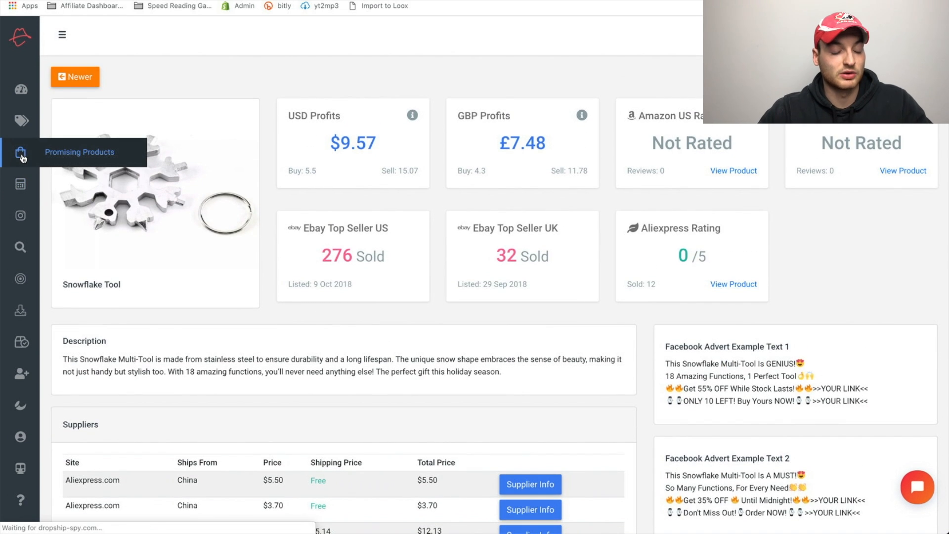
{"action": "left_click", "coordinate": [20, 153]}
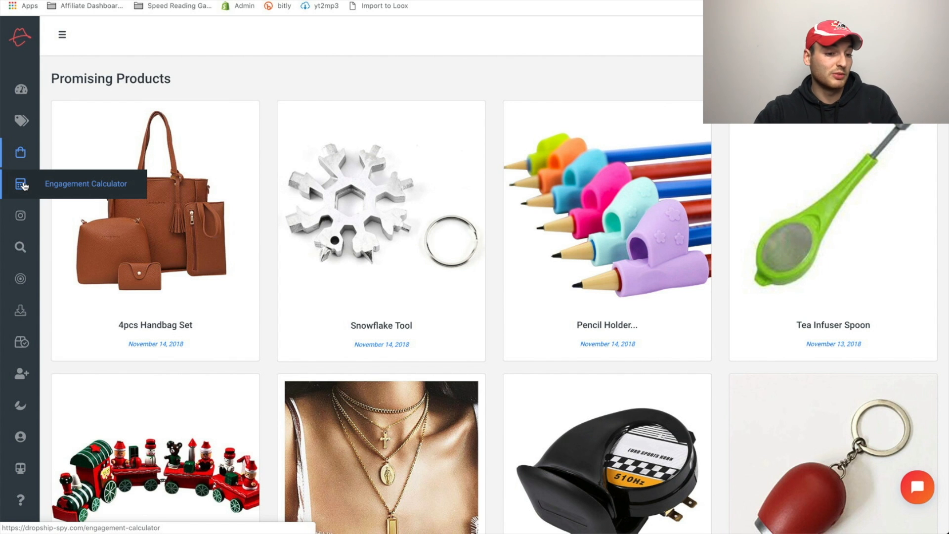
Step: Bring up the Engagement Calculator and focus its likes, comments and shares fields
{"action": "left_click", "coordinate": [20, 184]}
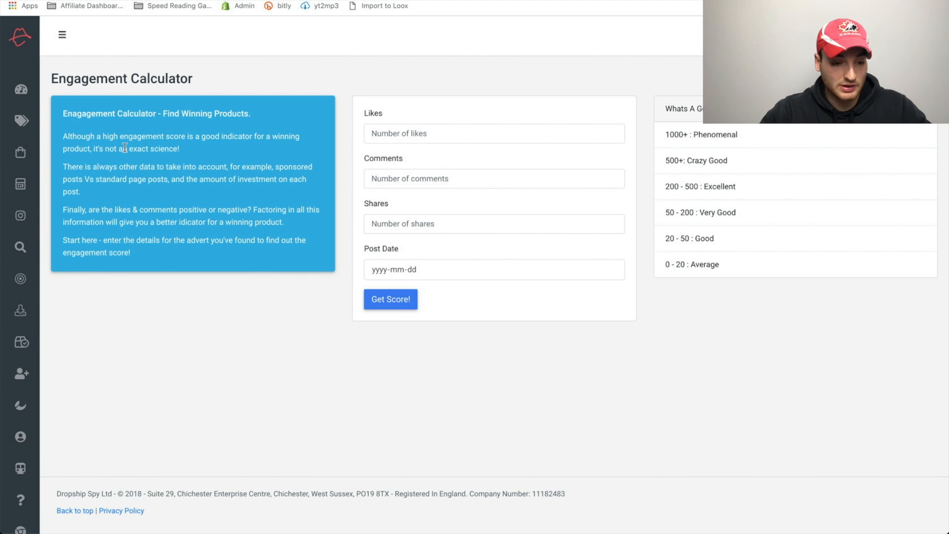
{"action": "left_click", "coordinate": [493, 133]}
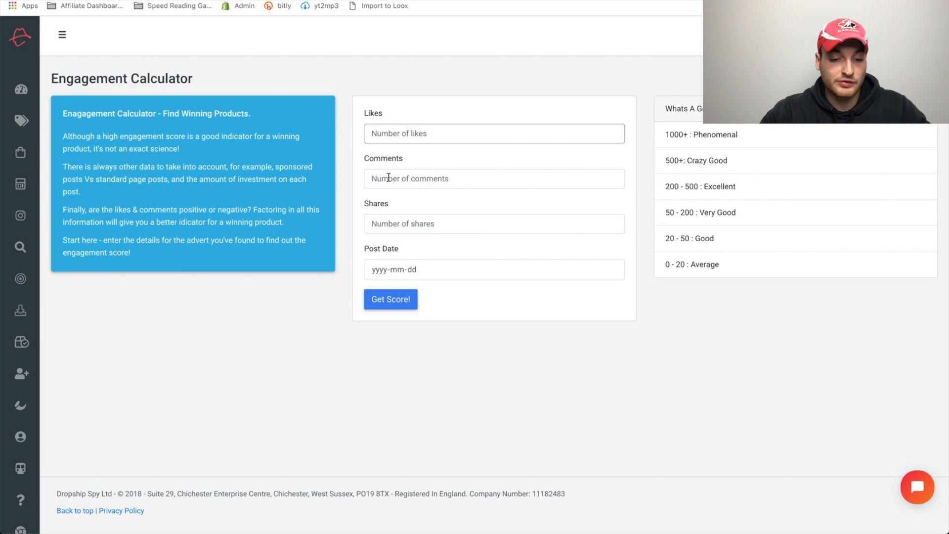
{"action": "left_click", "coordinate": [493, 224]}
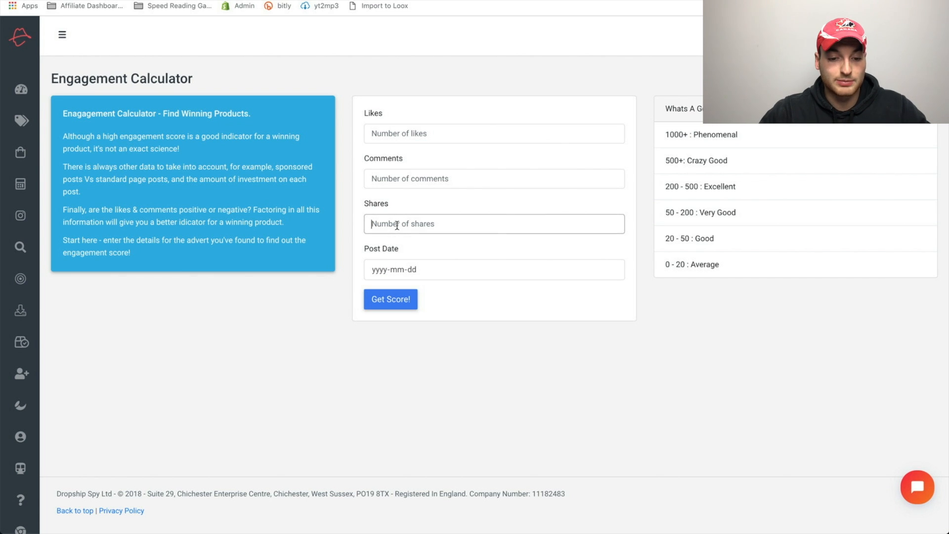
{"action": "left_click", "coordinate": [493, 178]}
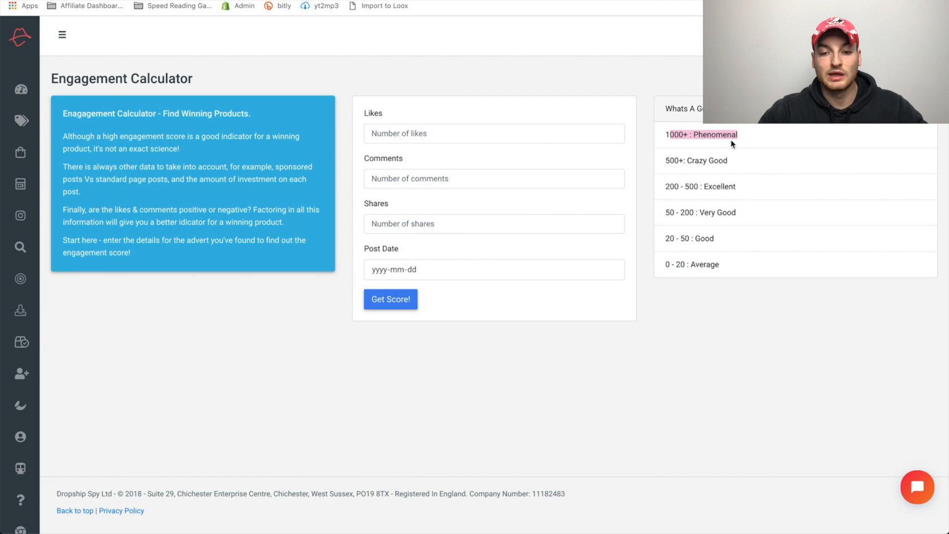
{"action": "mouse_move", "coordinate": [738, 144]}
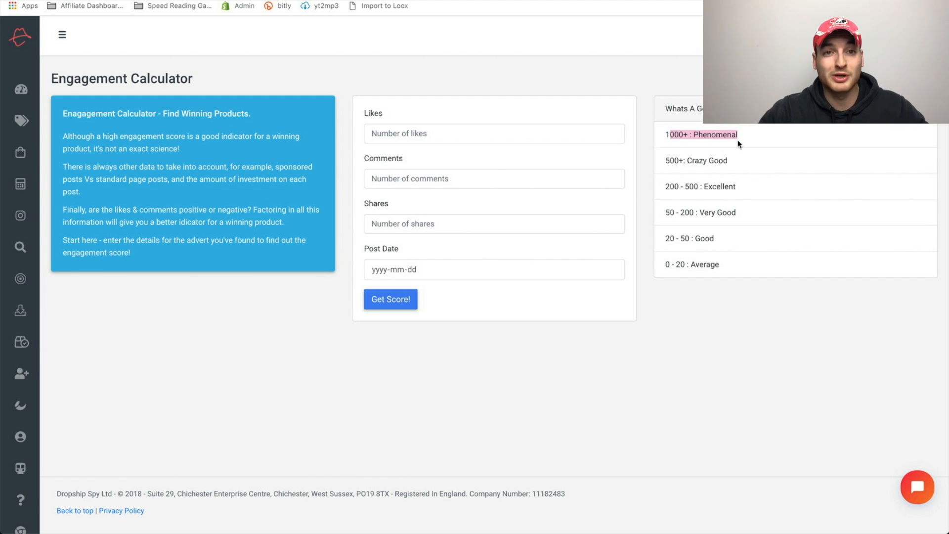
{"action": "mouse_move", "coordinate": [744, 185]}
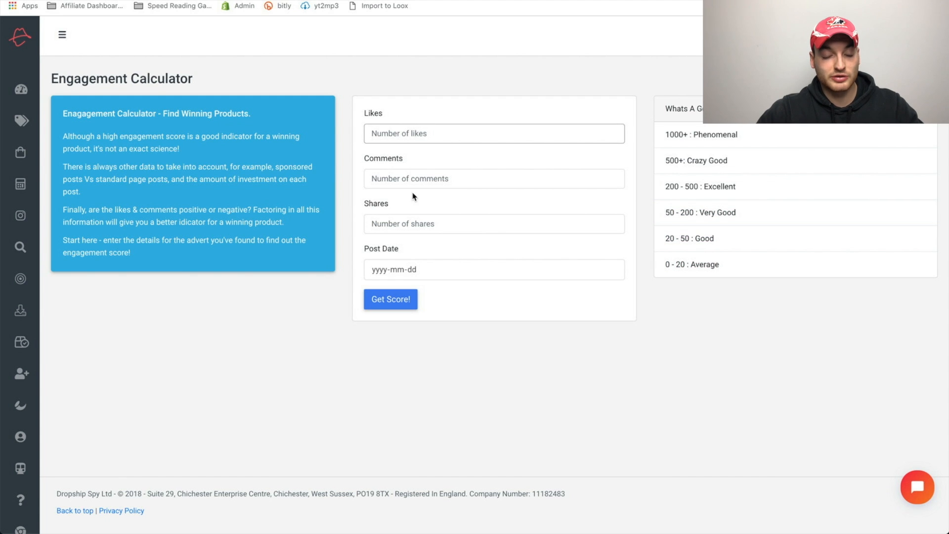
{"action": "left_click", "coordinate": [494, 178]}
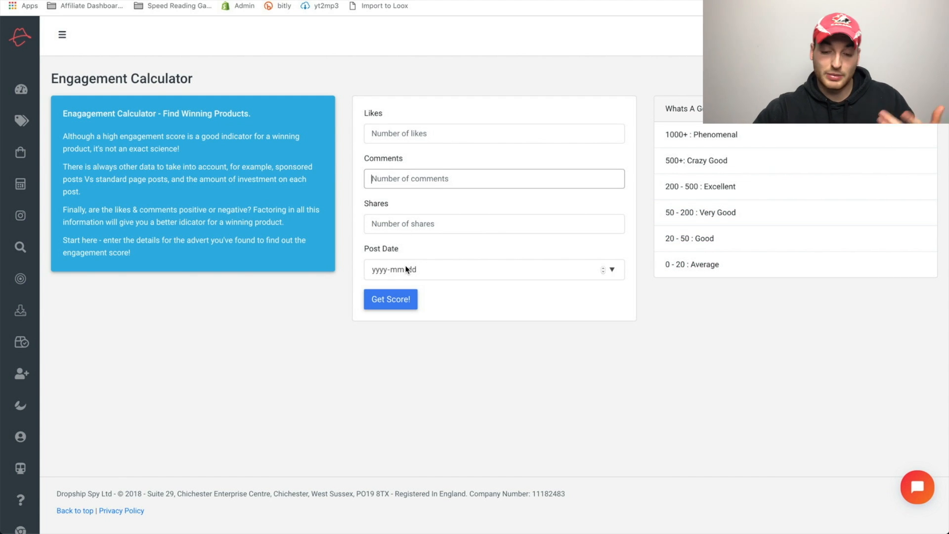
{"action": "left_click", "coordinate": [389, 299]}
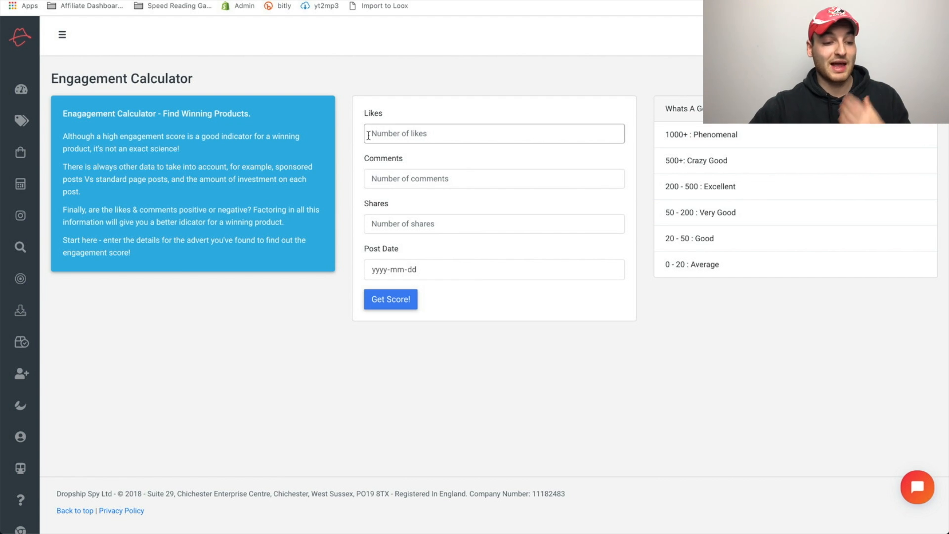
{"action": "mouse_move", "coordinate": [20, 216]}
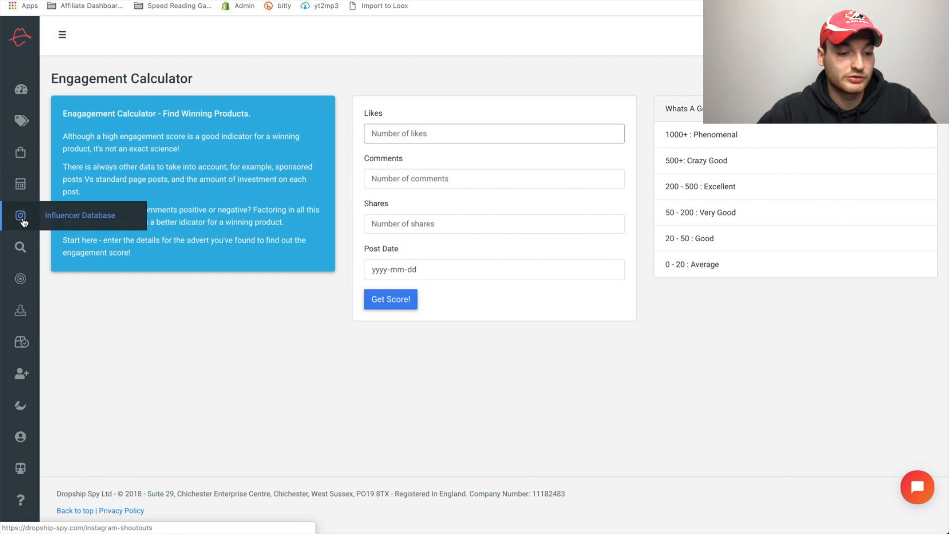
{"action": "left_click", "coordinate": [20, 216]}
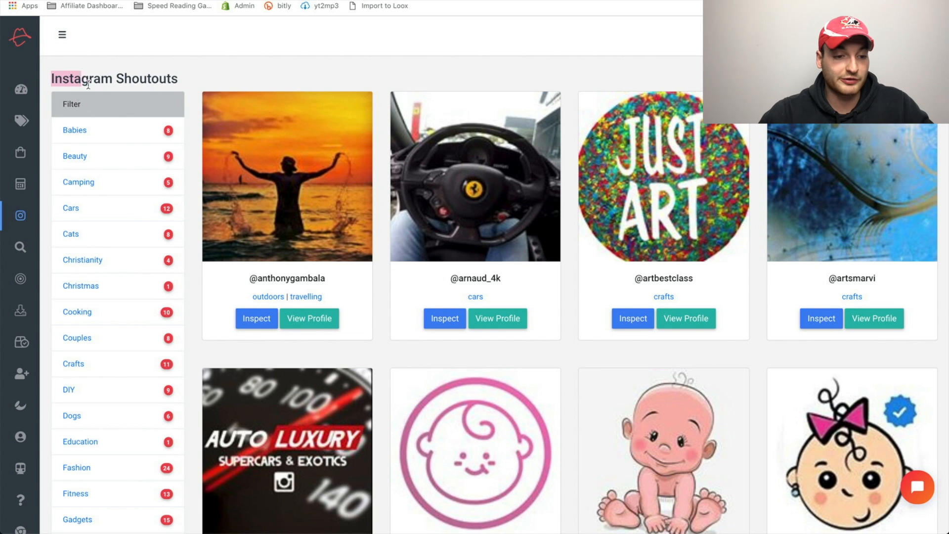
{"action": "scroll", "scroll_direction": "down", "scroll_amount": 3}
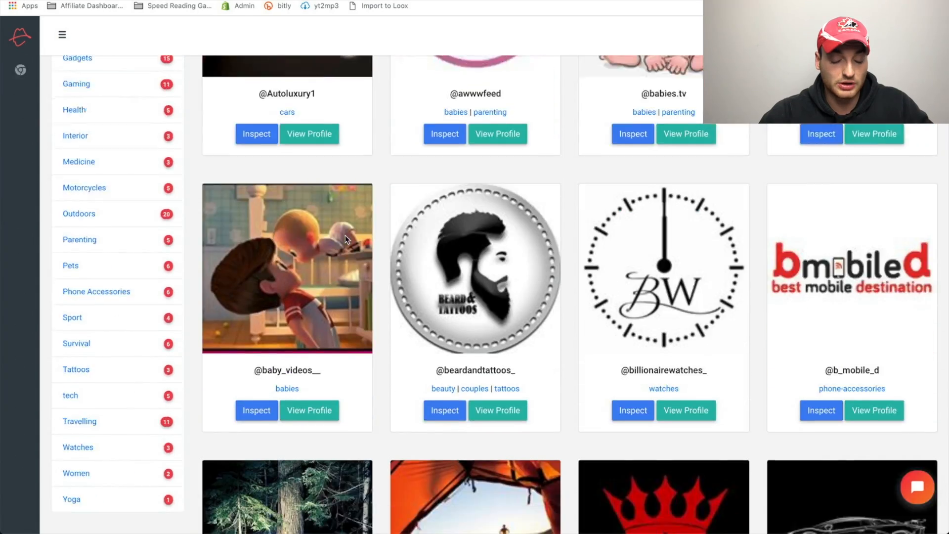
{"action": "scroll", "scroll_direction": "down", "scroll_amount": 3}
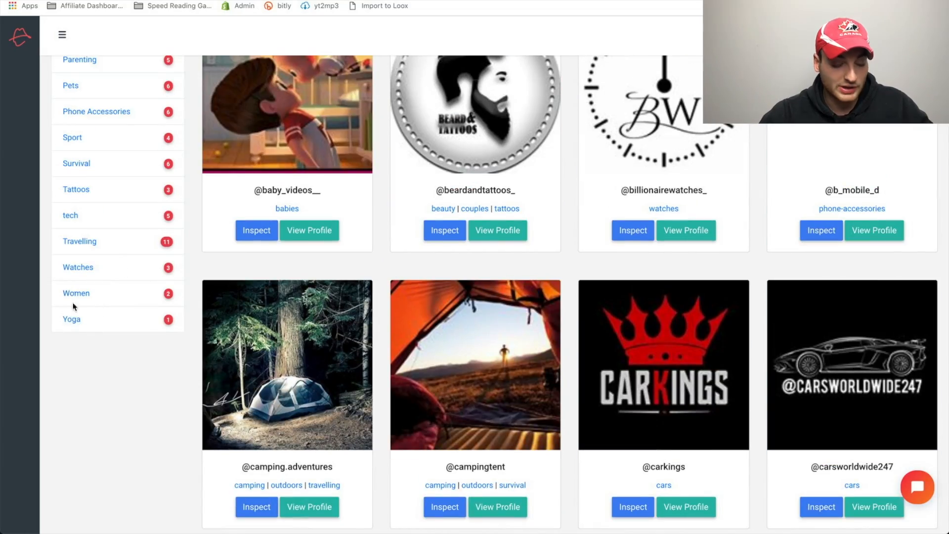
{"action": "scroll", "scroll_direction": "up", "scroll_amount": 3}
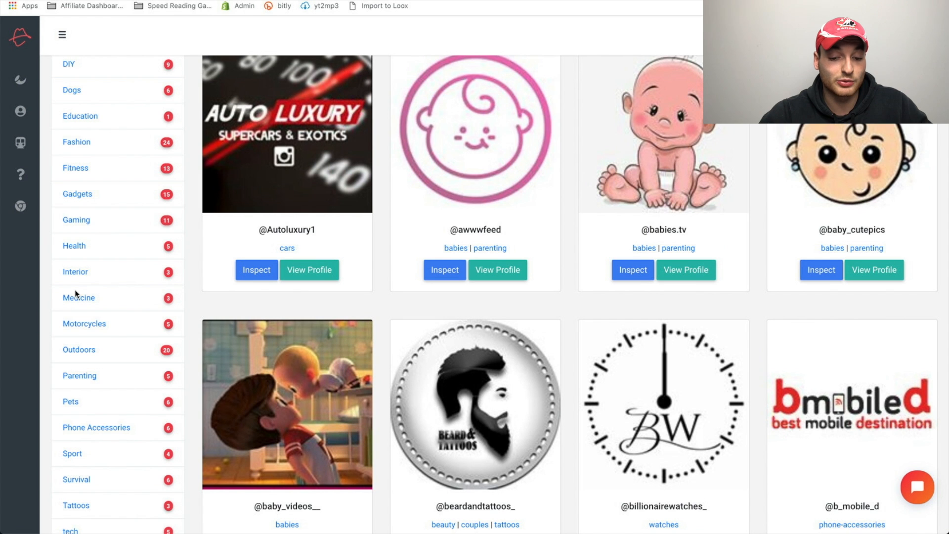
{"action": "scroll", "scroll_direction": "up", "scroll_amount": 3}
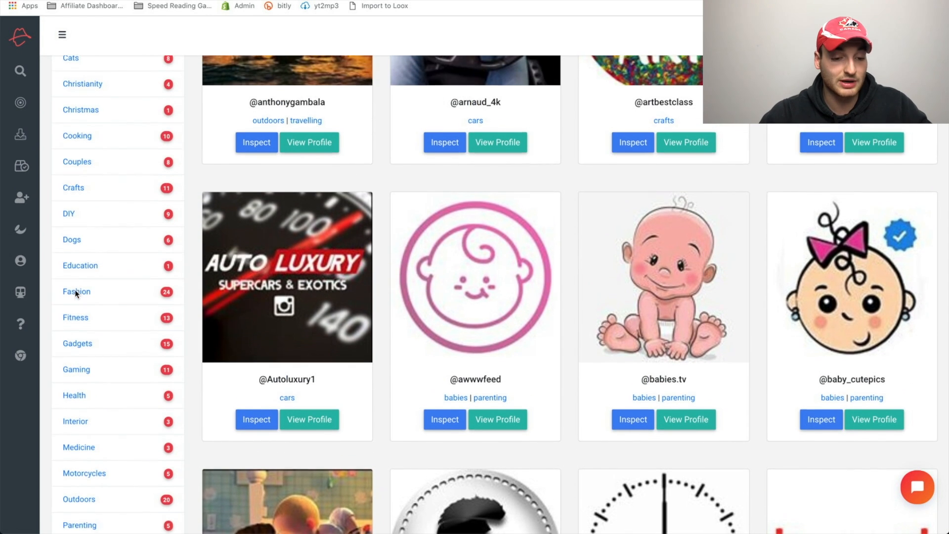
{"action": "mouse_move", "coordinate": [77, 292]}
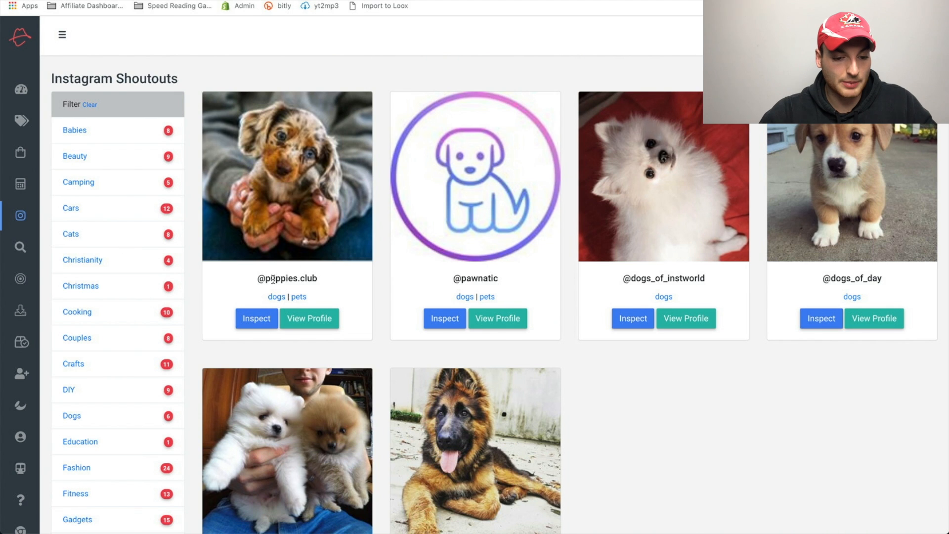
{"action": "mouse_move", "coordinate": [310, 318]}
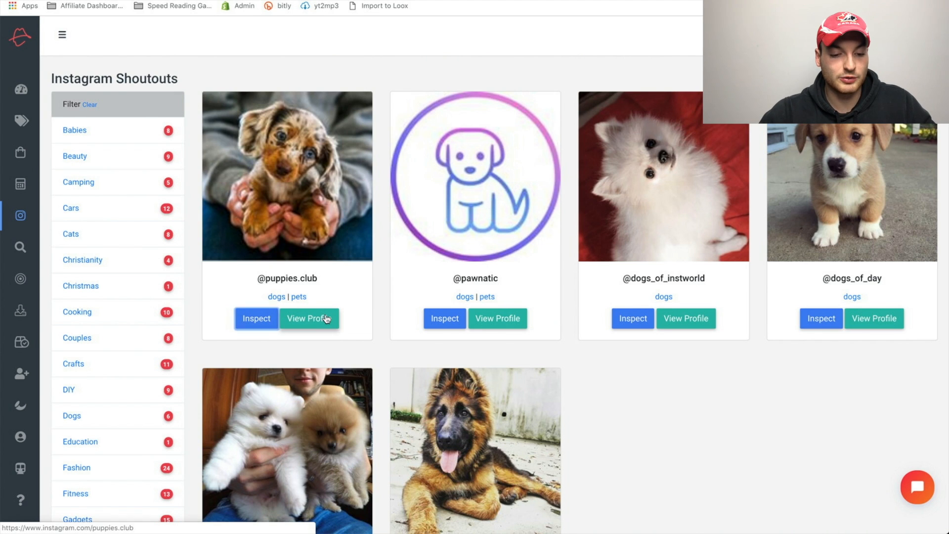
{"action": "left_click", "coordinate": [310, 317]}
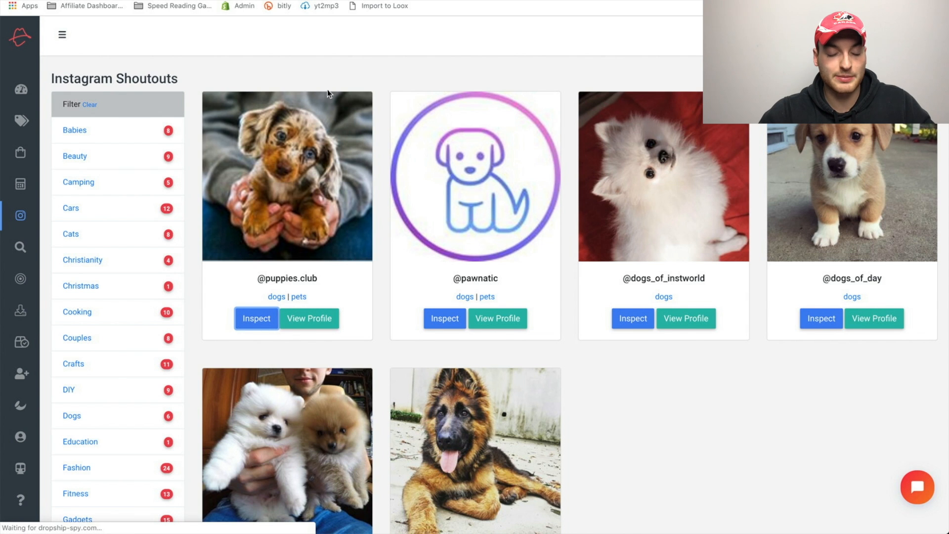
{"action": "left_click", "coordinate": [255, 318]}
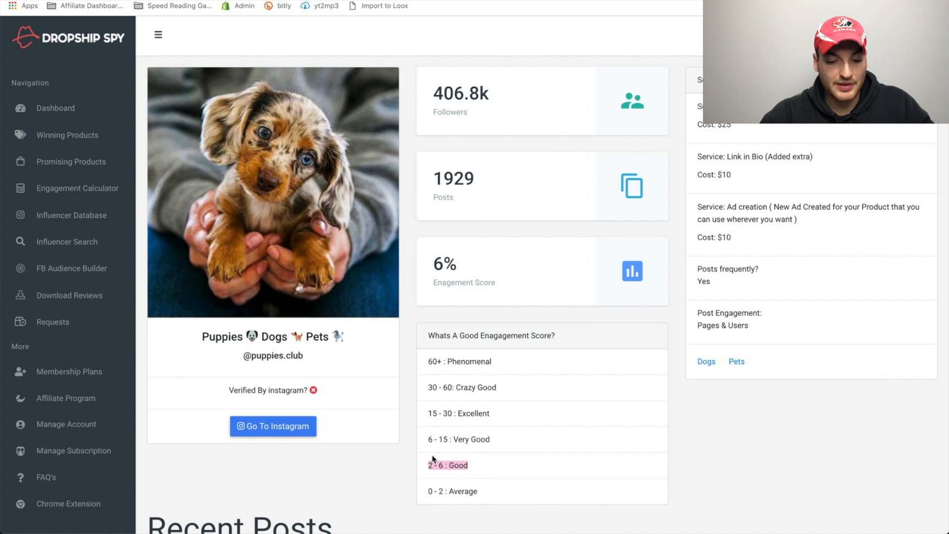
{"action": "scroll", "scroll_direction": "down", "scroll_amount": 3}
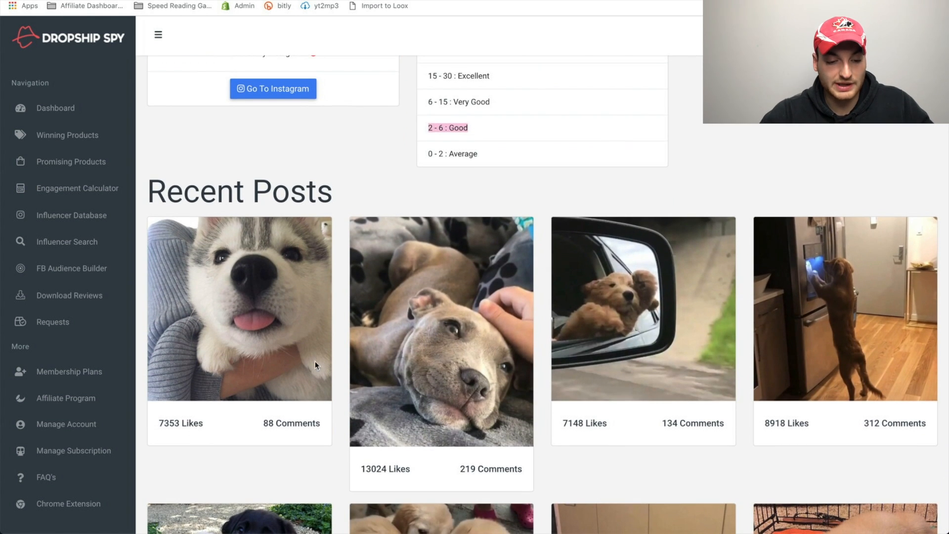
{"action": "scroll", "scroll_direction": "up", "scroll_amount": 3}
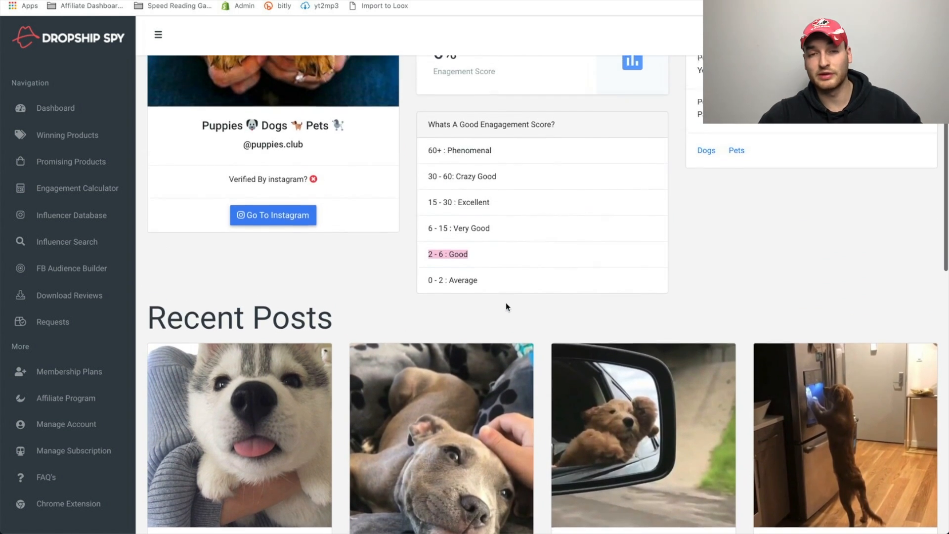
{"action": "scroll", "scroll_direction": "up", "scroll_amount": 3}
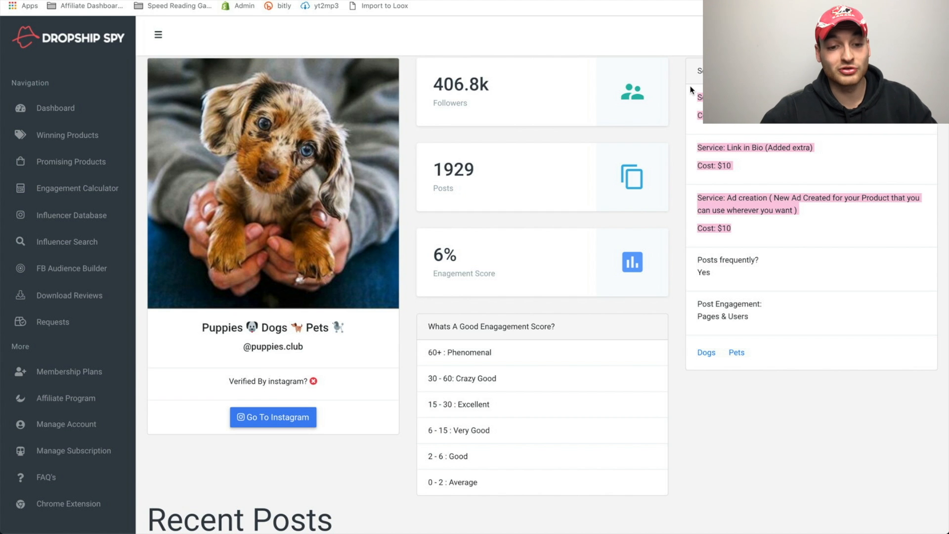
{"action": "scroll", "scroll_direction": "up", "scroll_amount": 3}
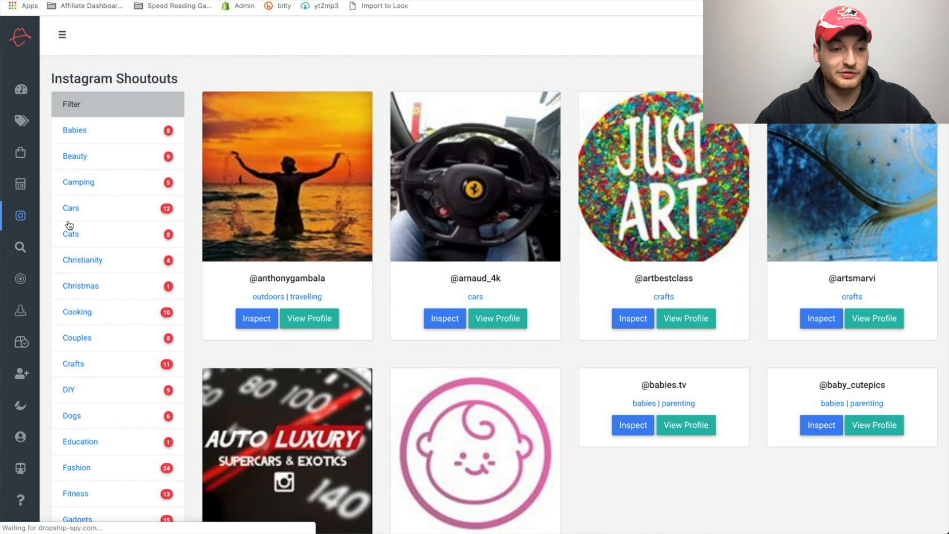
{"action": "scroll", "scroll_direction": "down", "scroll_amount": 3}
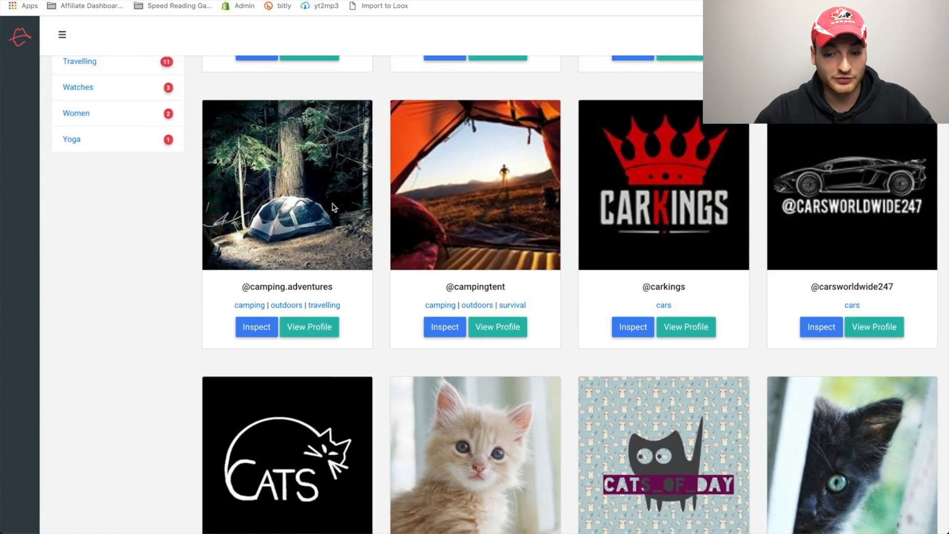
{"action": "scroll", "scroll_direction": "down", "scroll_amount": 3}
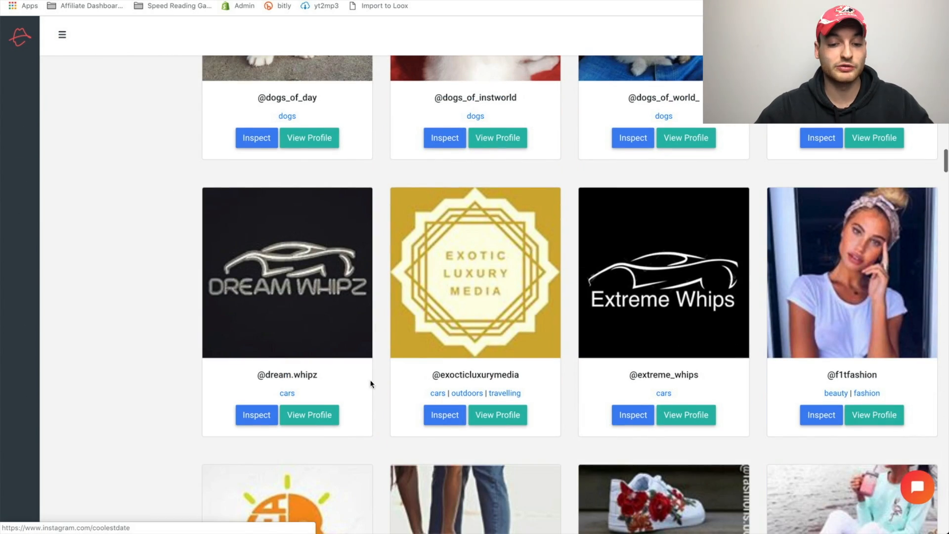
{"action": "mouse_move", "coordinate": [403, 300]}
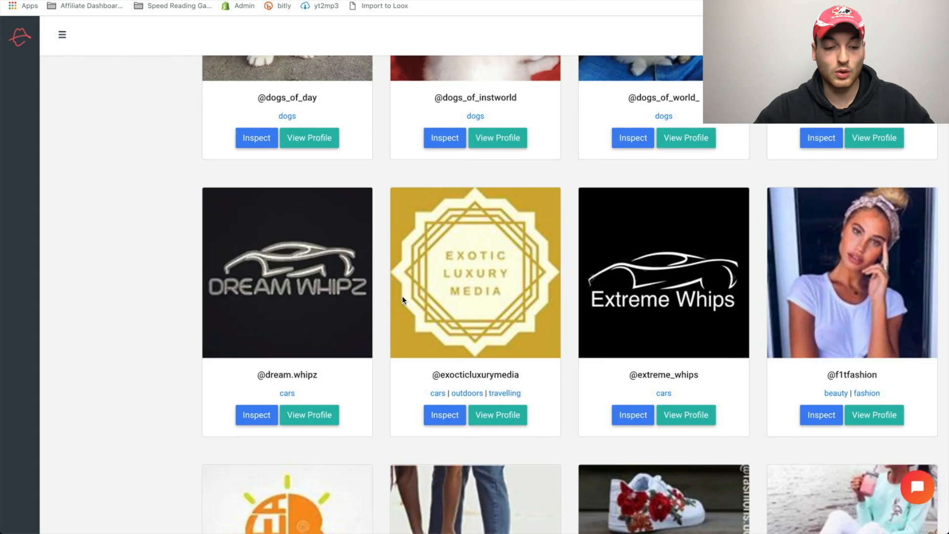
{"action": "scroll", "scroll_direction": "up", "scroll_amount": 3}
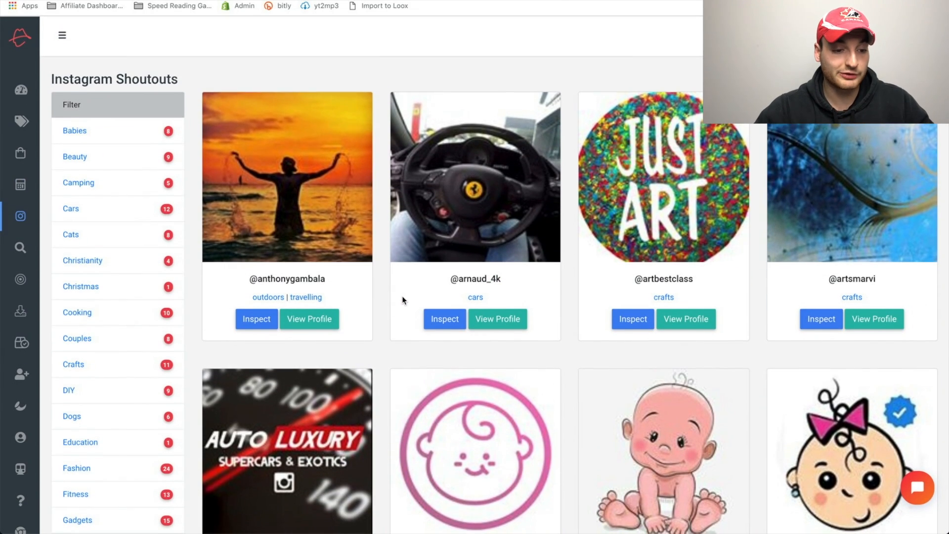
{"action": "mouse_move", "coordinate": [269, 267]}
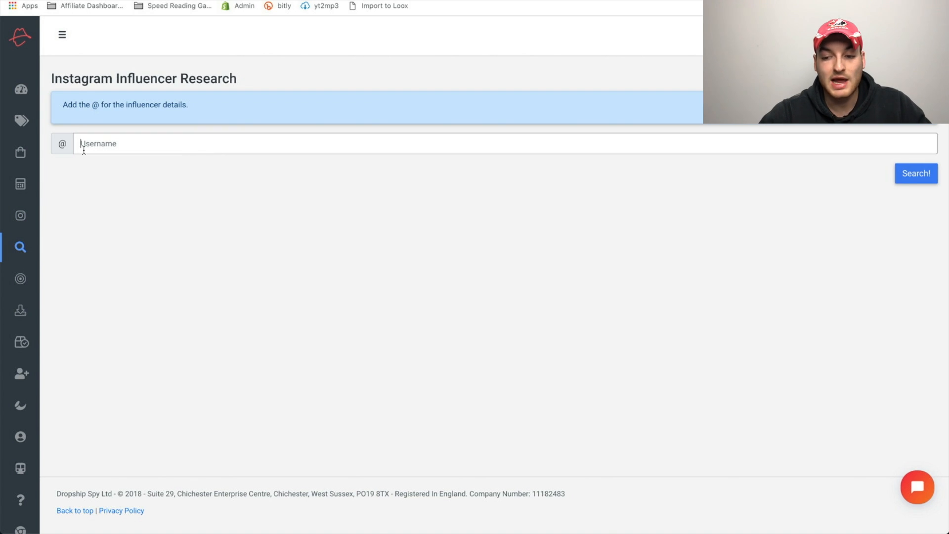
Step: Browse the Facebook Audience Builder interest categories such as Alcohol, Art and Beauty
{"action": "left_click", "coordinate": [20, 279]}
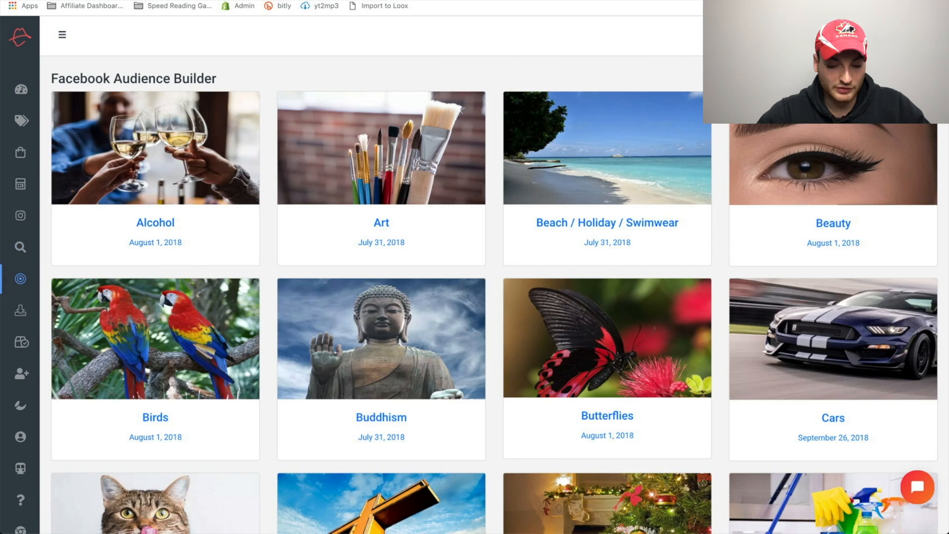
{"action": "scroll", "scroll_direction": "down", "scroll_amount": 3}
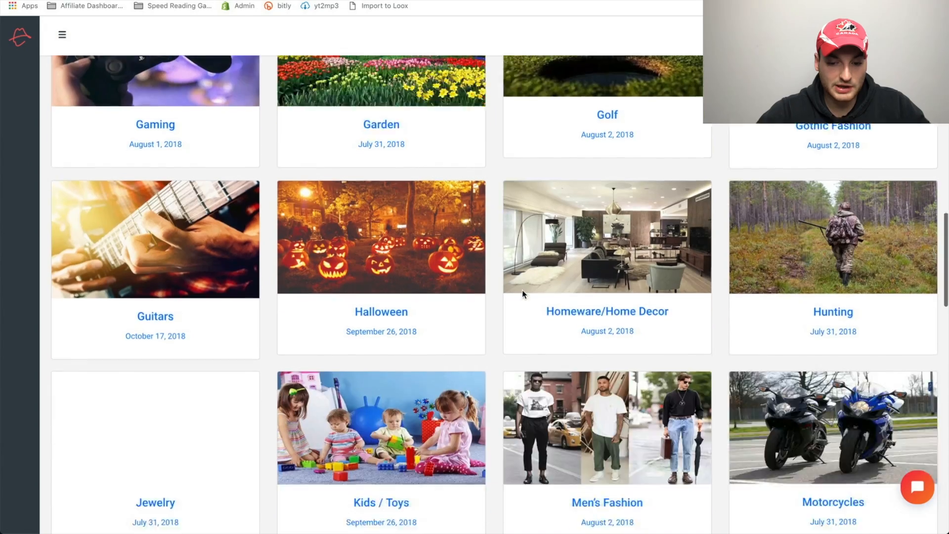
{"action": "scroll", "scroll_direction": "up", "scroll_amount": 3}
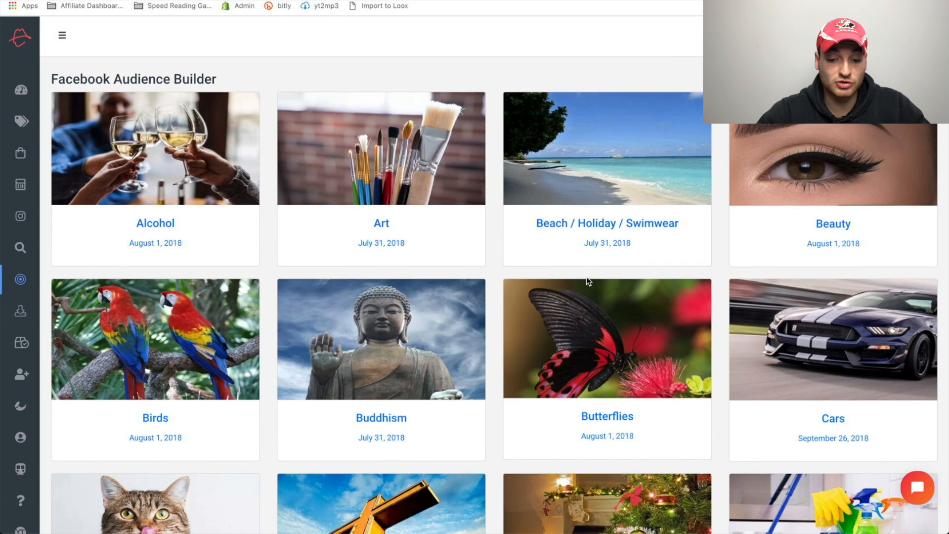
{"action": "scroll", "scroll_direction": "down", "scroll_amount": 3}
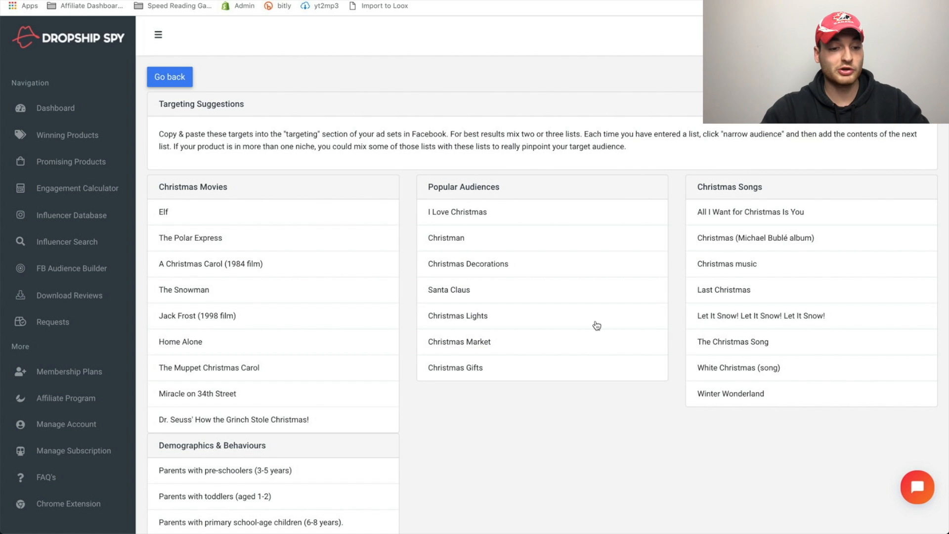
{"action": "mouse_move", "coordinate": [254, 317]}
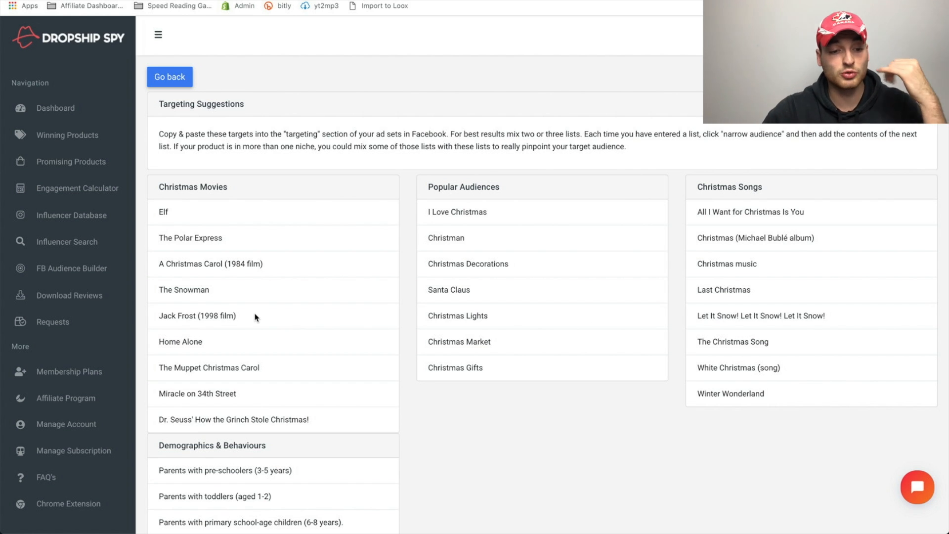
{"action": "mouse_move", "coordinate": [67, 135]}
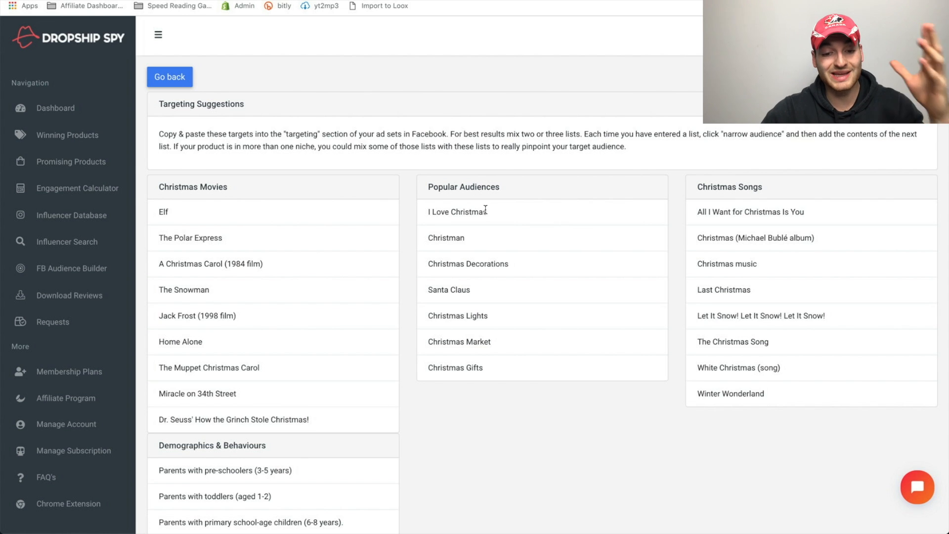
Step: Select the 'Parents with preteens' and 'Parents with primary school-age children' audiences for copying
{"action": "scroll", "scroll_direction": "down", "scroll_amount": 3}
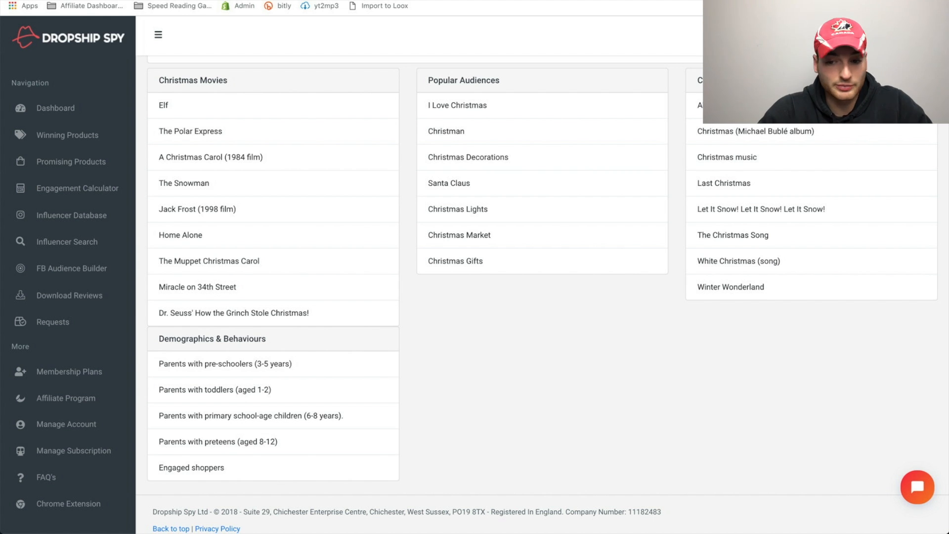
{"action": "mouse_move", "coordinate": [271, 343]}
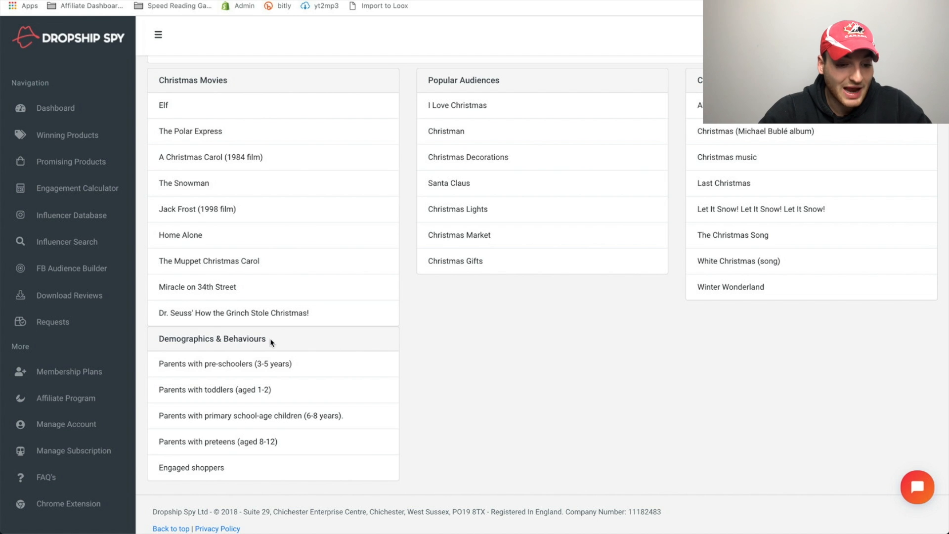
{"action": "double_click", "coordinate": [212, 338]}
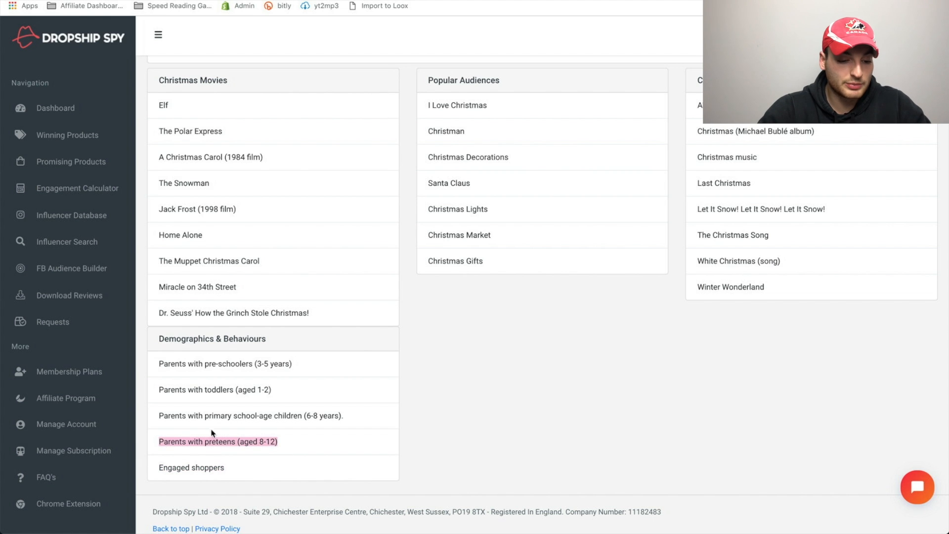
{"action": "double_click", "coordinate": [250, 415]}
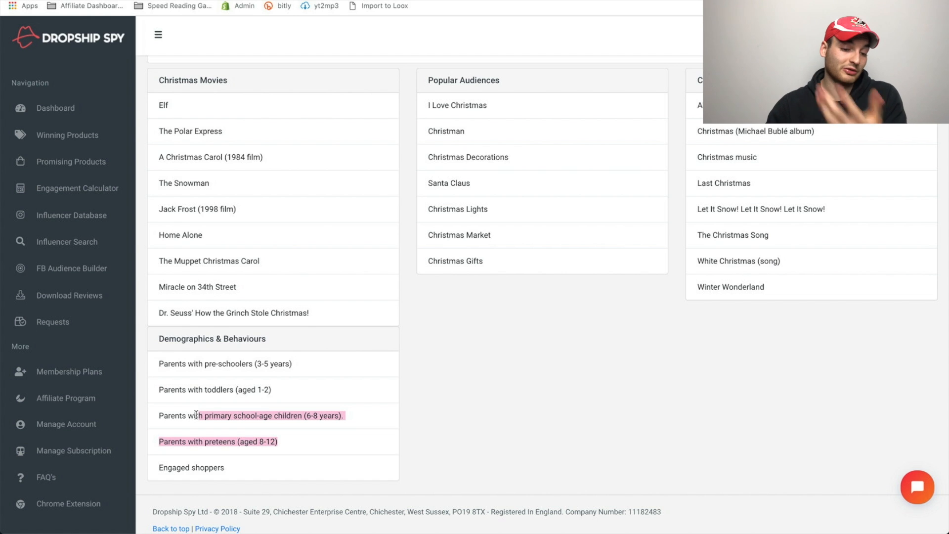
{"action": "mouse_move", "coordinate": [202, 376]}
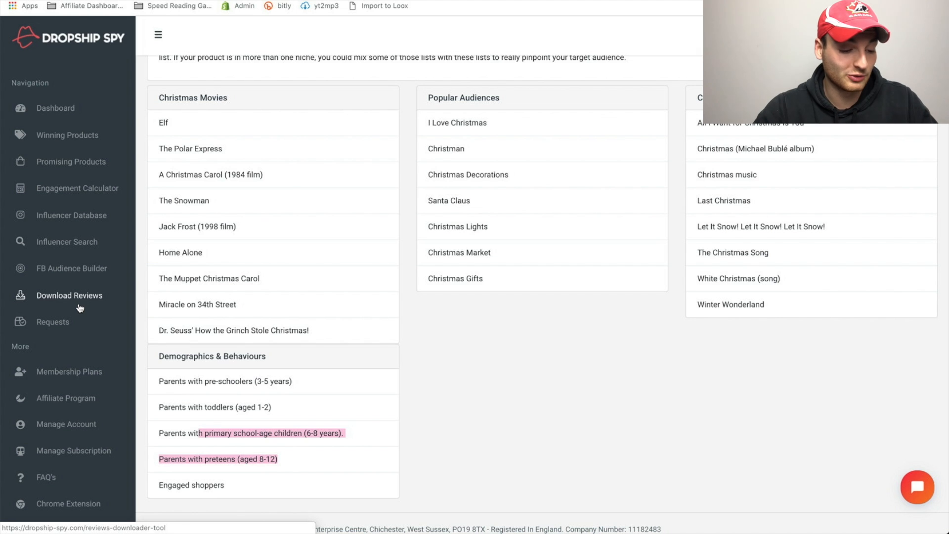
Step: View the Requests form's request types: promising product, Facebook targeting, Instagram influencer
{"action": "left_click", "coordinate": [52, 321]}
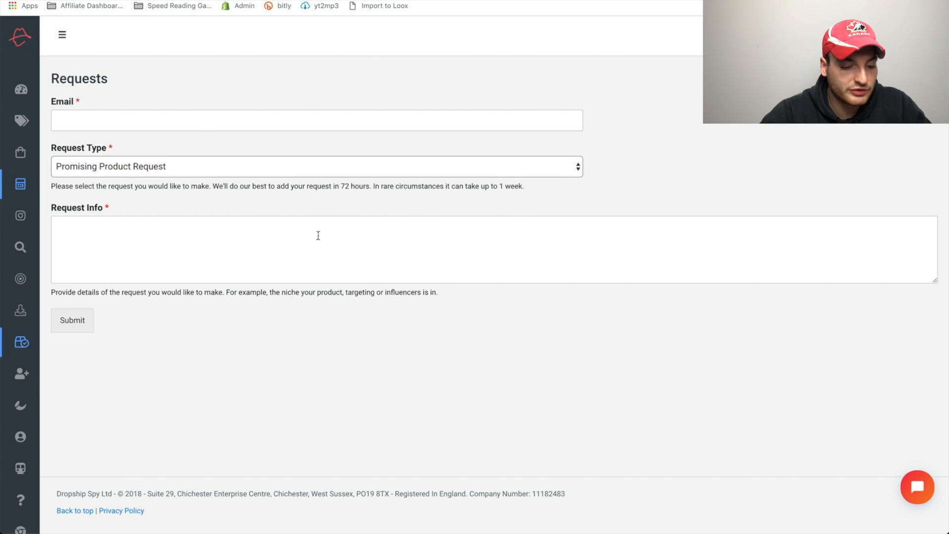
{"action": "mouse_move", "coordinate": [114, 314]}
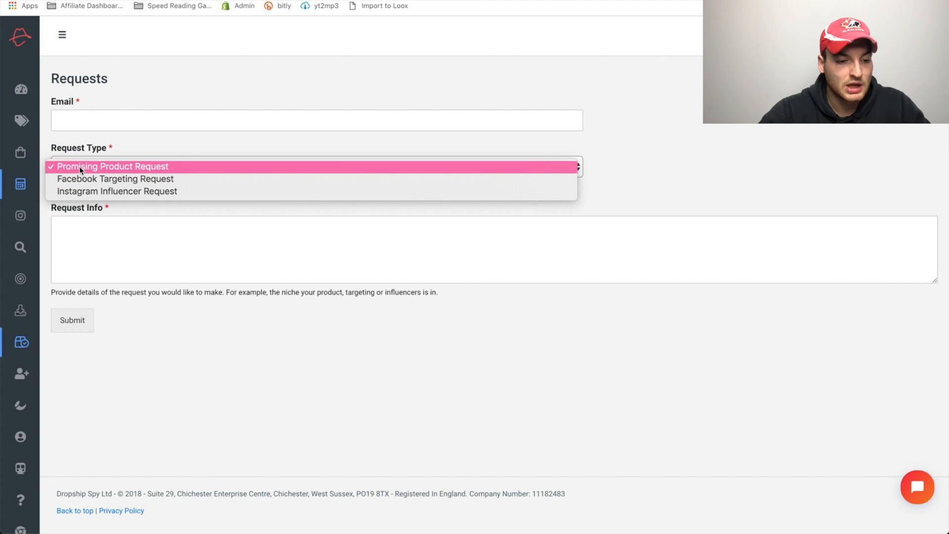
{"action": "mouse_move", "coordinate": [77, 137]}
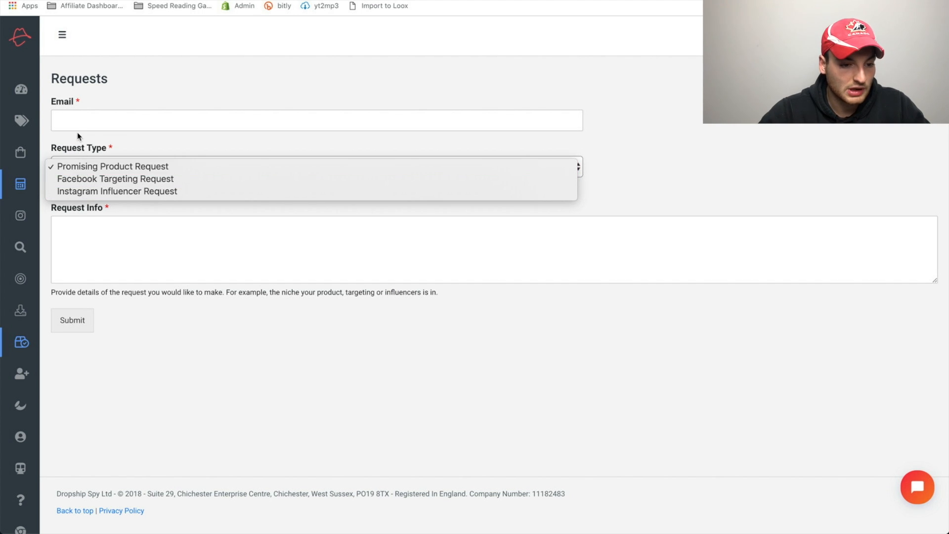
{"action": "left_click", "coordinate": [112, 166]}
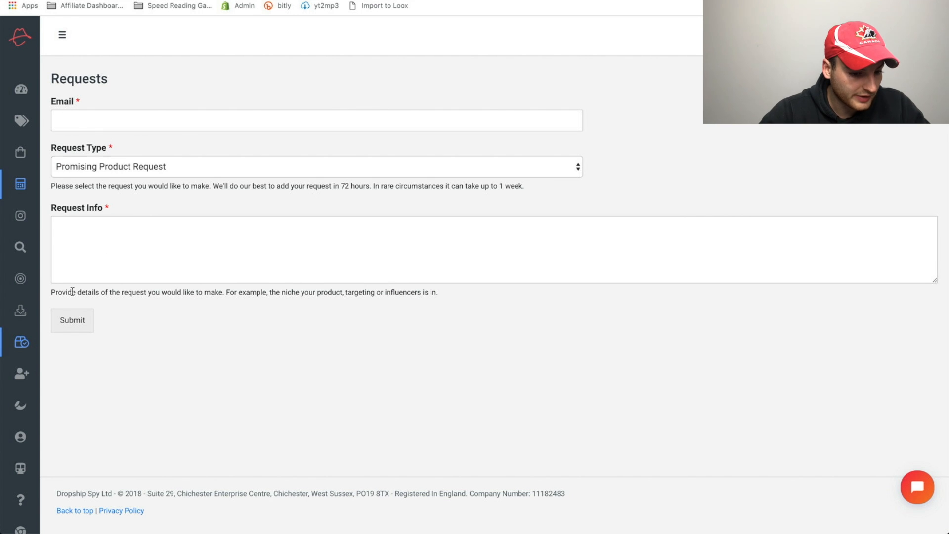
{"action": "mouse_move", "coordinate": [288, 292]}
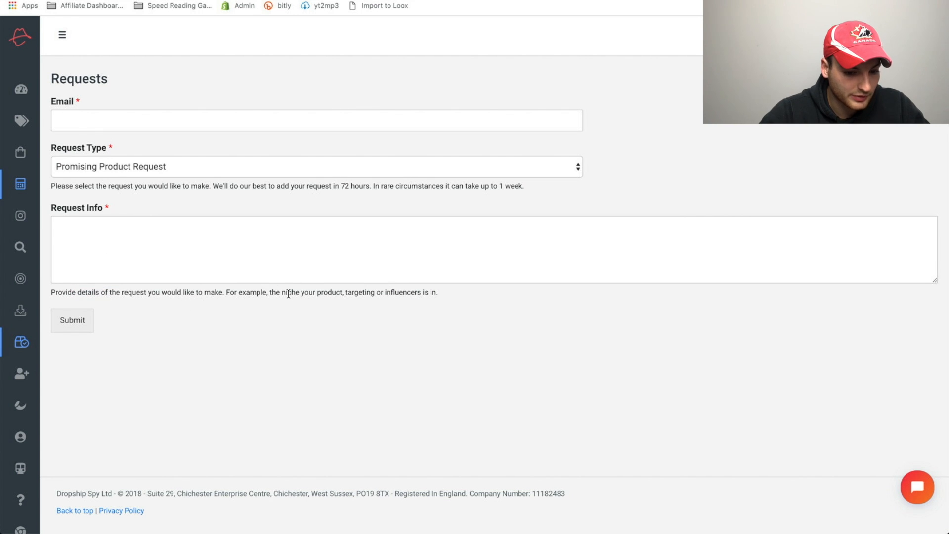
{"action": "mouse_move", "coordinate": [399, 289]}
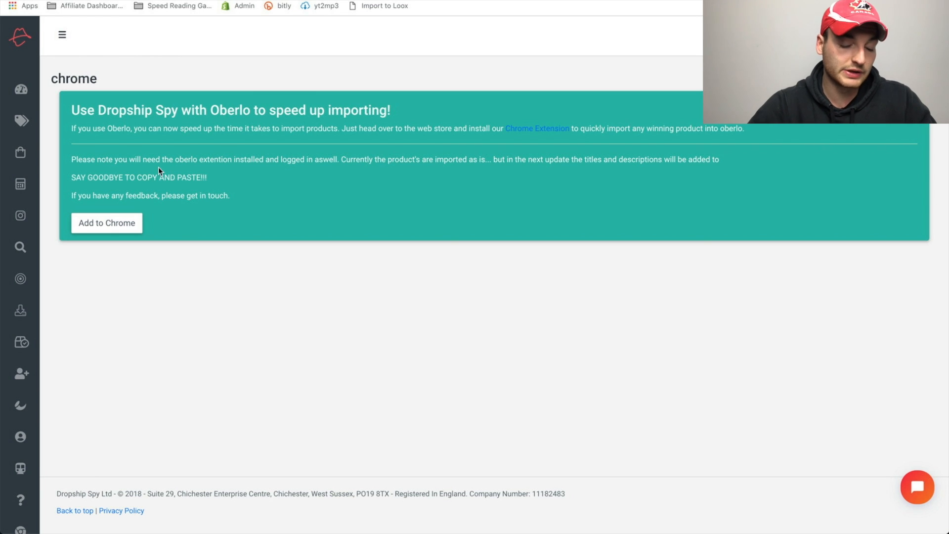
{"action": "mouse_move", "coordinate": [20, 311]}
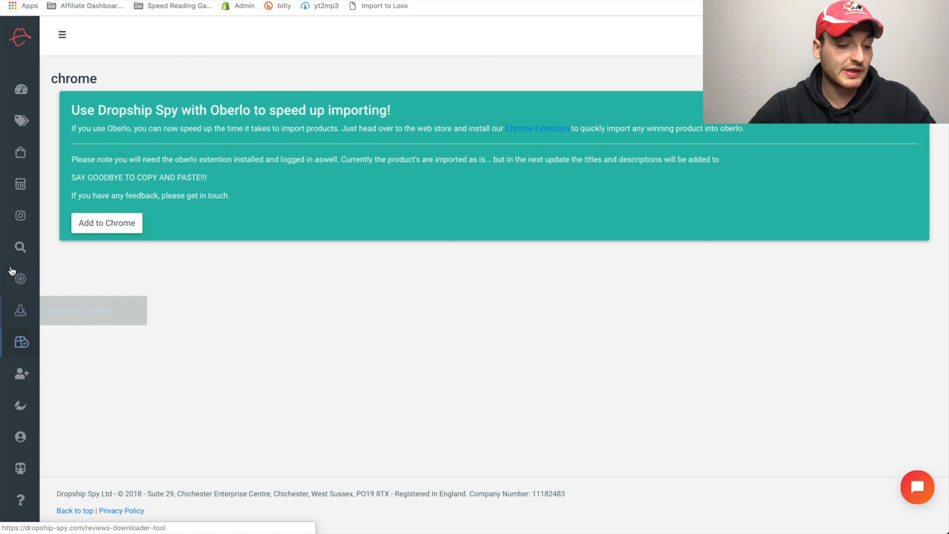
{"action": "mouse_move", "coordinate": [20, 214]}
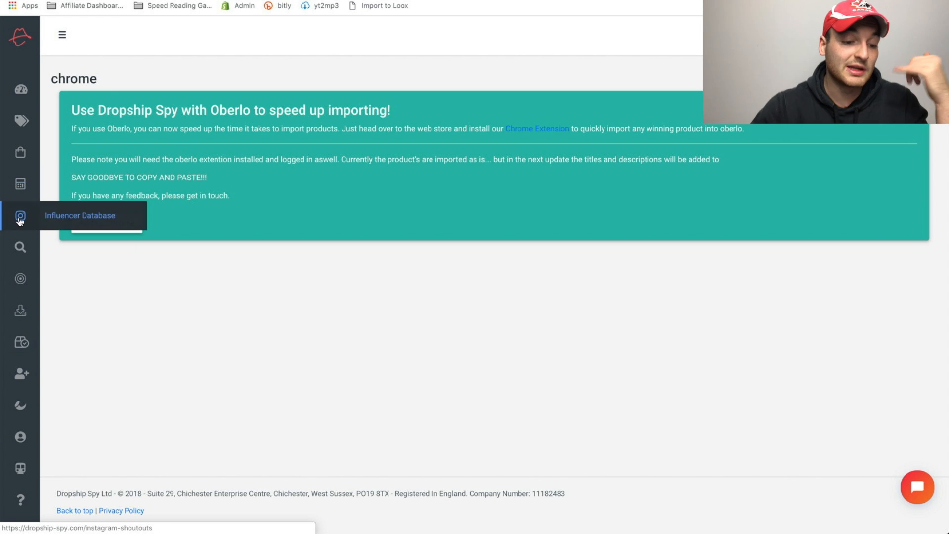
{"action": "mouse_move", "coordinate": [19, 281]}
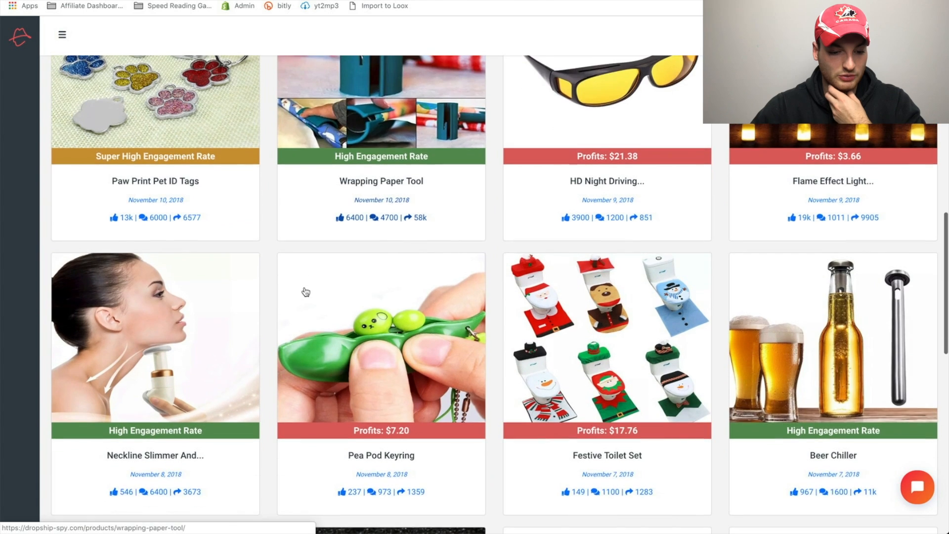
Step: Scroll through the winning products grid with profit, ad and targeting info
{"action": "scroll", "scroll_direction": "down", "scroll_amount": 3}
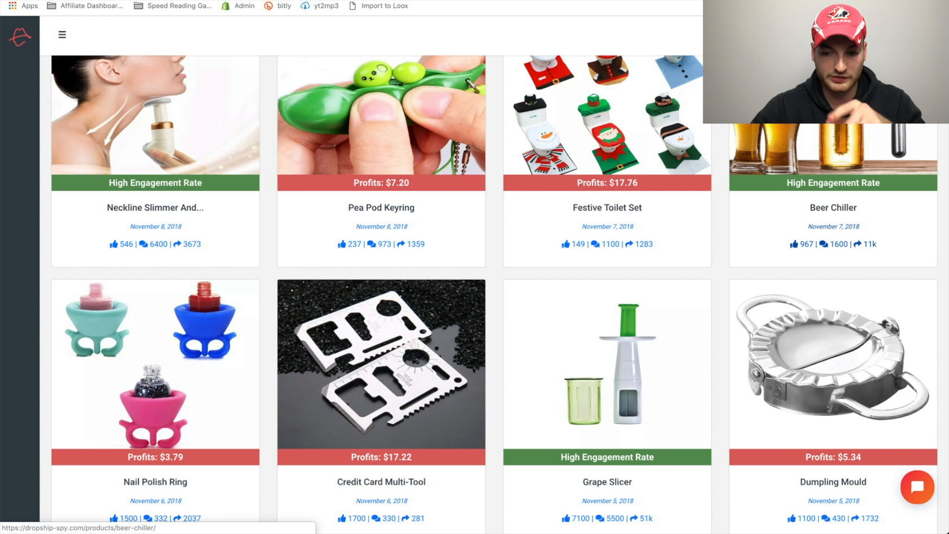
{"action": "scroll", "scroll_direction": "down", "scroll_amount": 3}
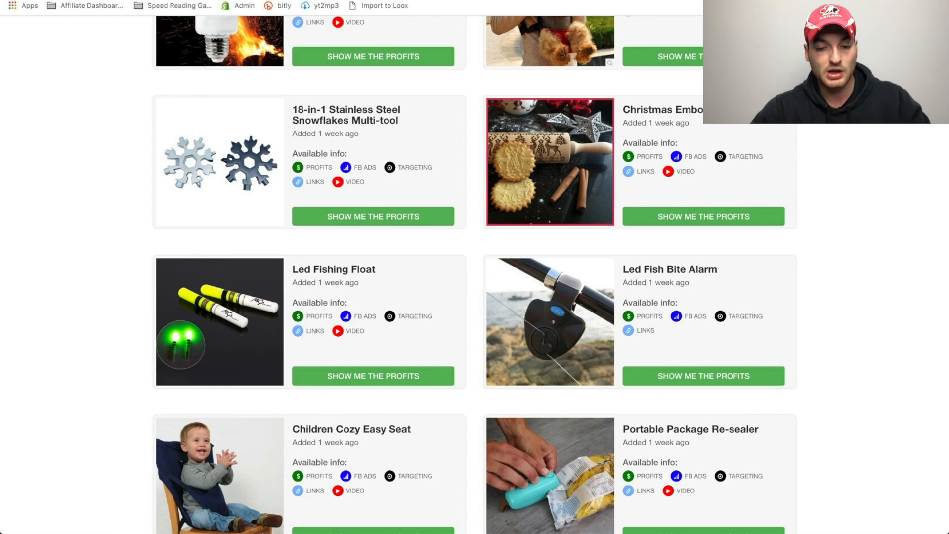
Step: Go to page 2 of winning products and browse listings like ID Guard Roller and Donut Maker
{"action": "scroll", "scroll_direction": "down", "scroll_amount": 3}
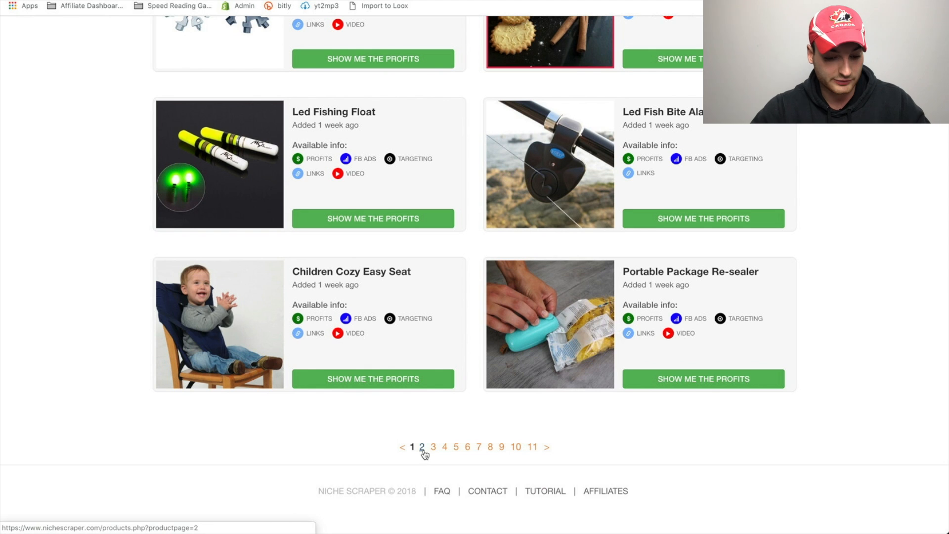
{"action": "left_click", "coordinate": [422, 447]}
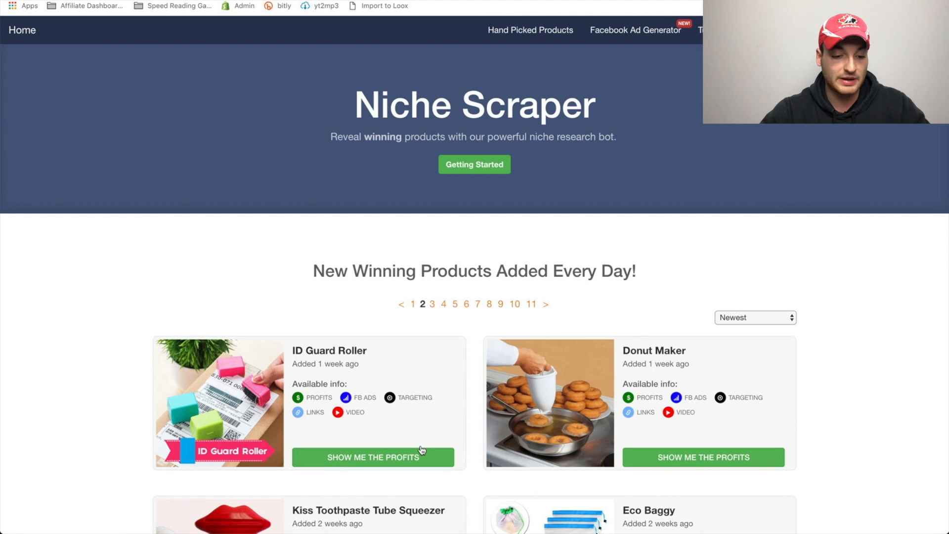
{"action": "mouse_move", "coordinate": [422, 451]}
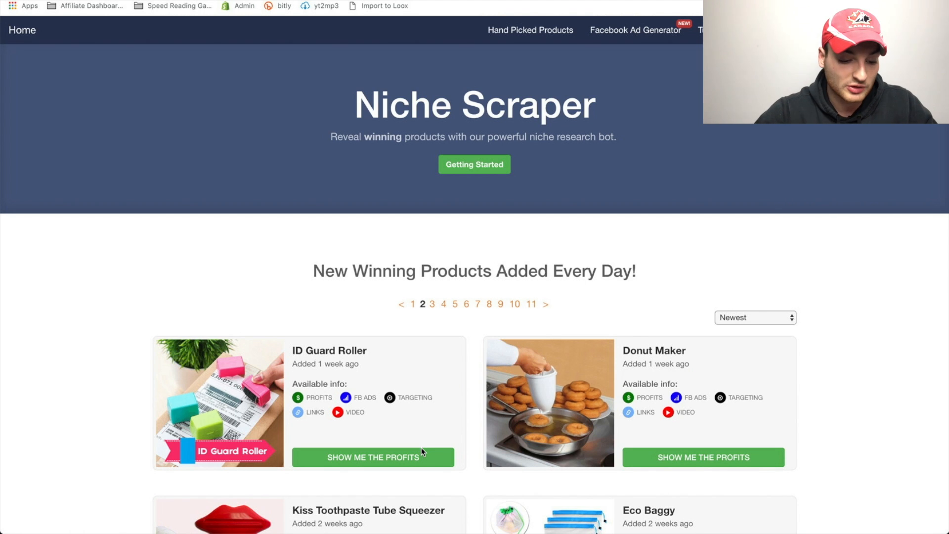
{"action": "scroll", "scroll_direction": "down", "scroll_amount": 3}
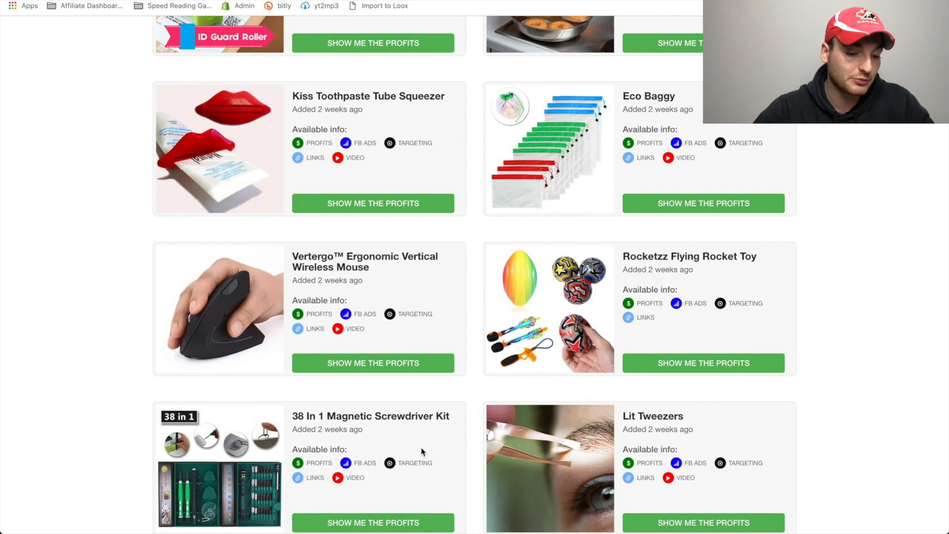
{"action": "scroll", "scroll_direction": "down", "scroll_amount": 3}
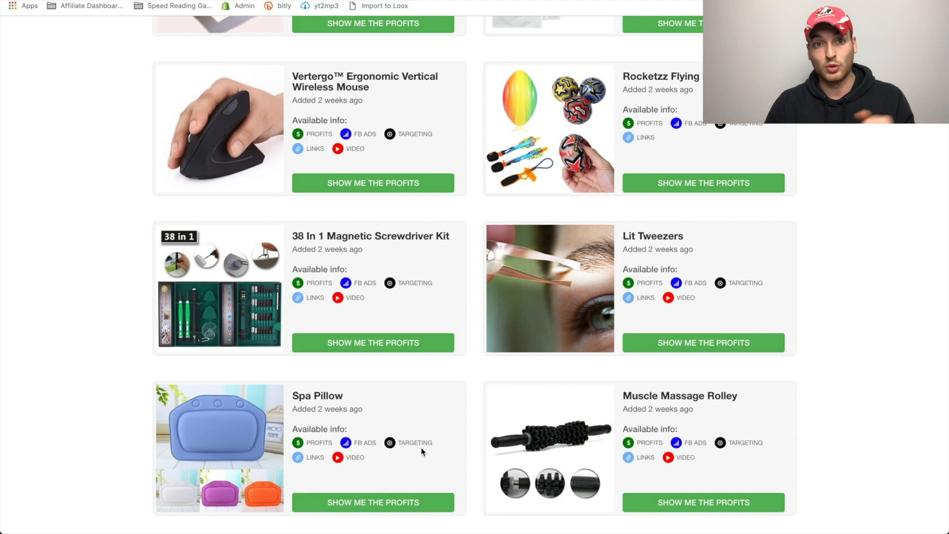
{"action": "mouse_move", "coordinate": [467, 416]}
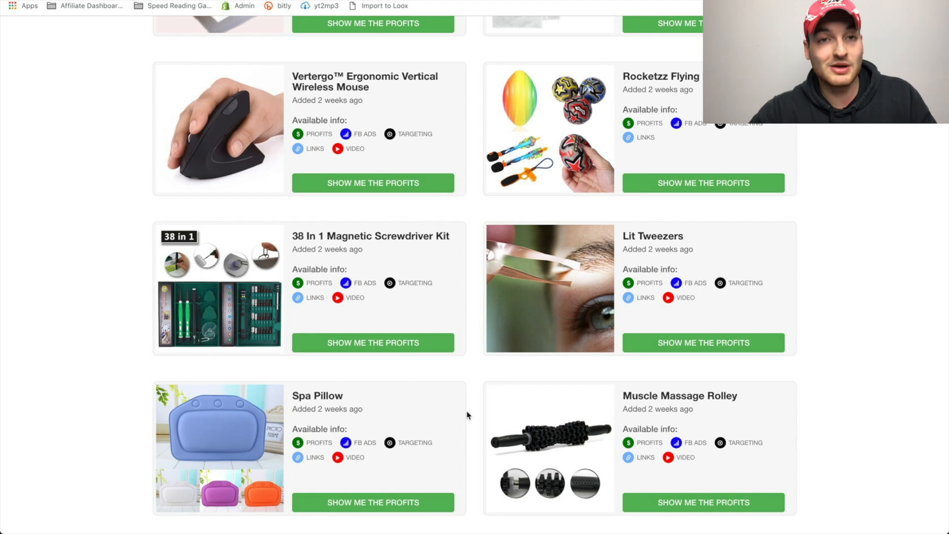
{"action": "mouse_move", "coordinate": [529, 360]}
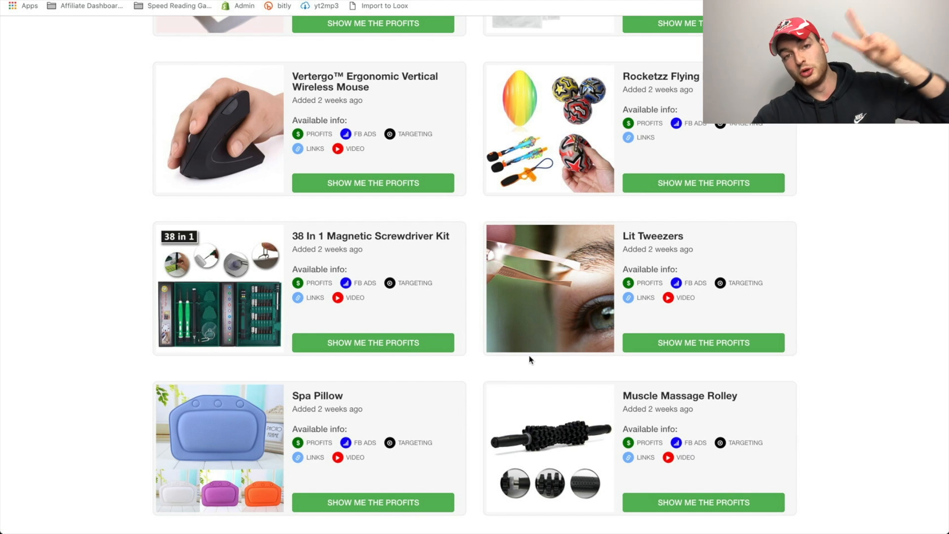